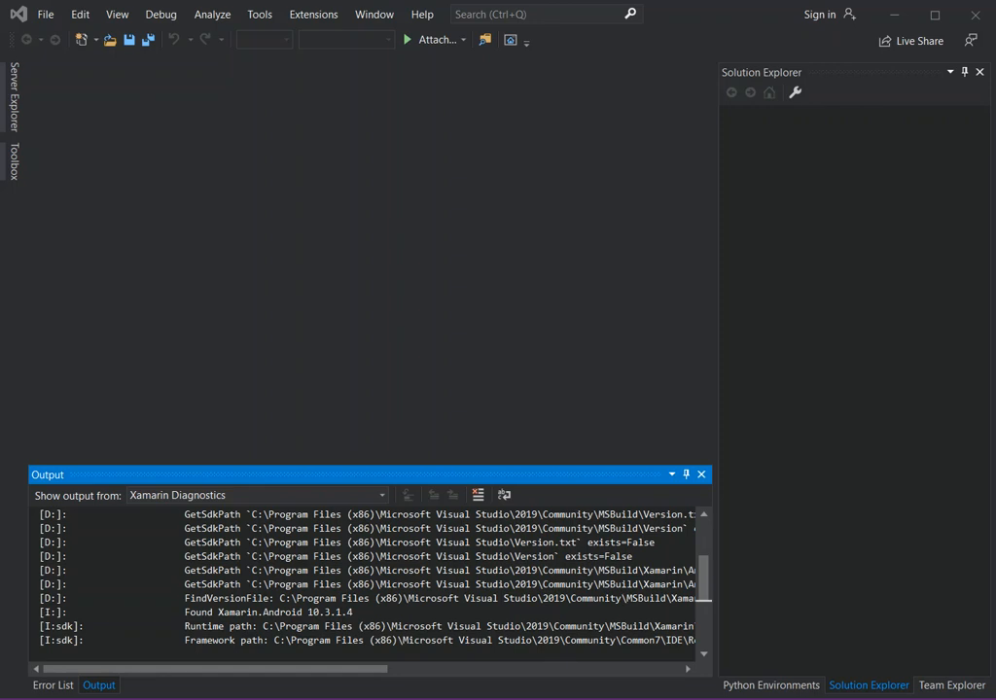
{"action": "mouse_move", "coordinate": [450, 401]}
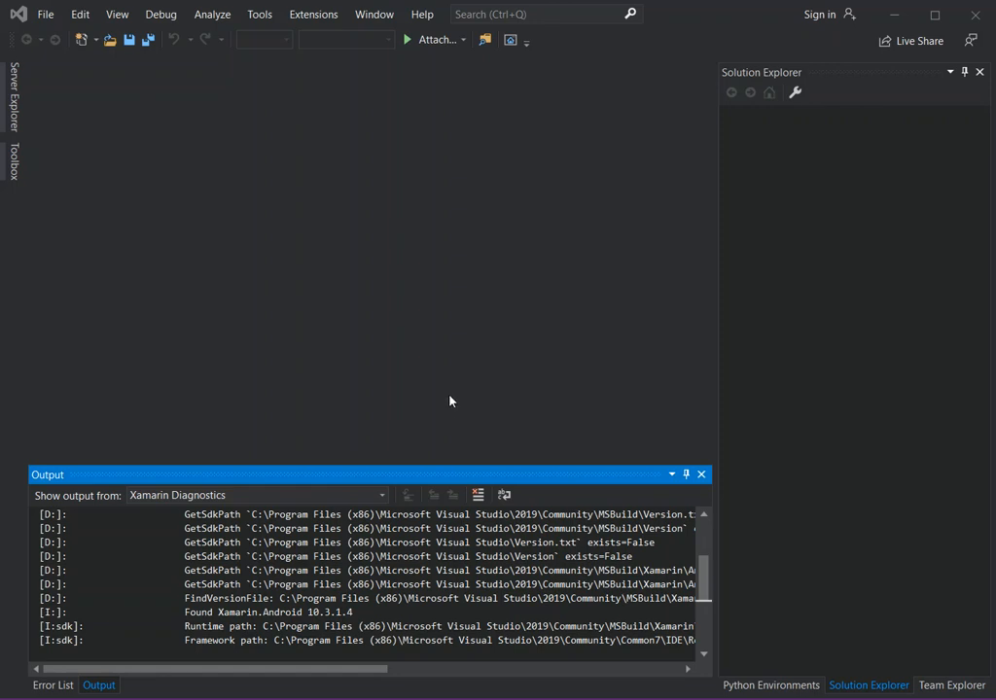
{"action": "mouse_move", "coordinate": [425, 249]}
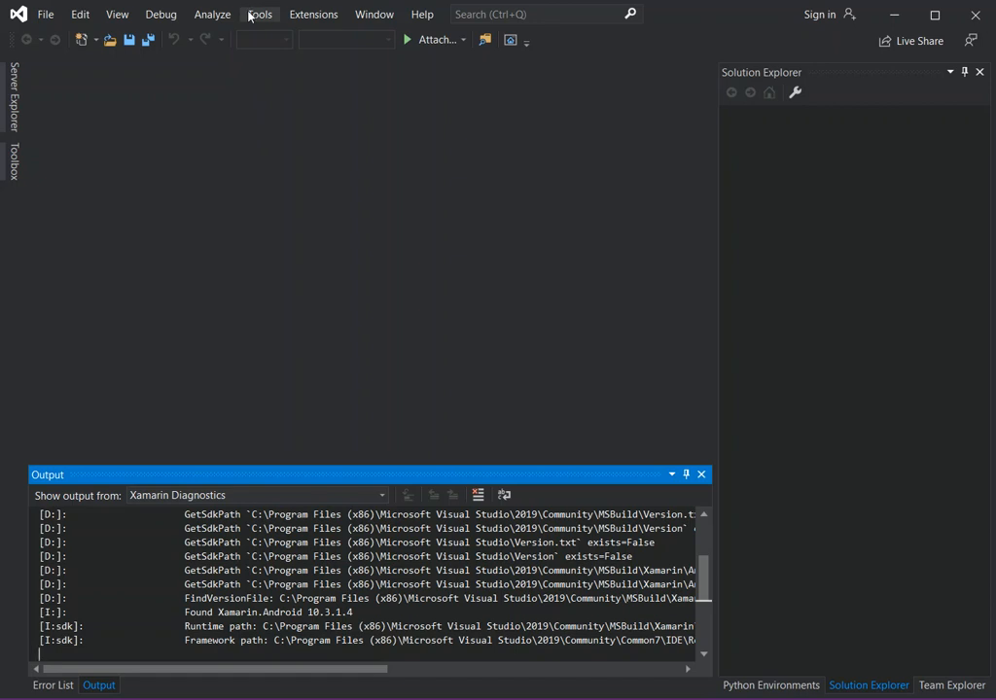
- Launch the Visual Studio Installer via Tools > Get Tools and Features
{"action": "left_click", "coordinate": [259, 13]}
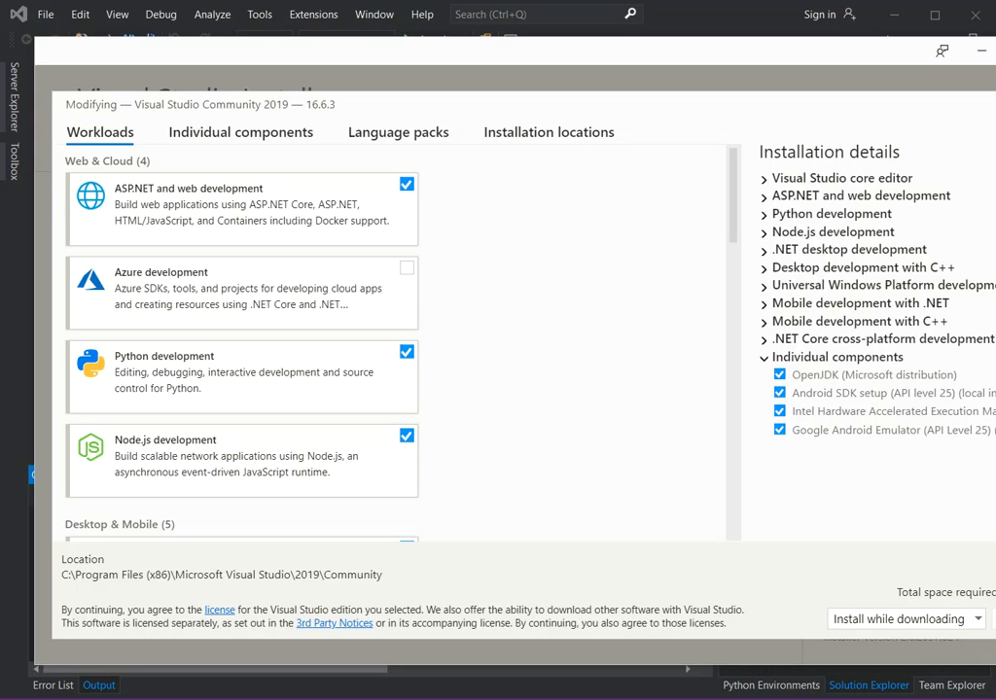
{"action": "mouse_move", "coordinate": [687, 460]}
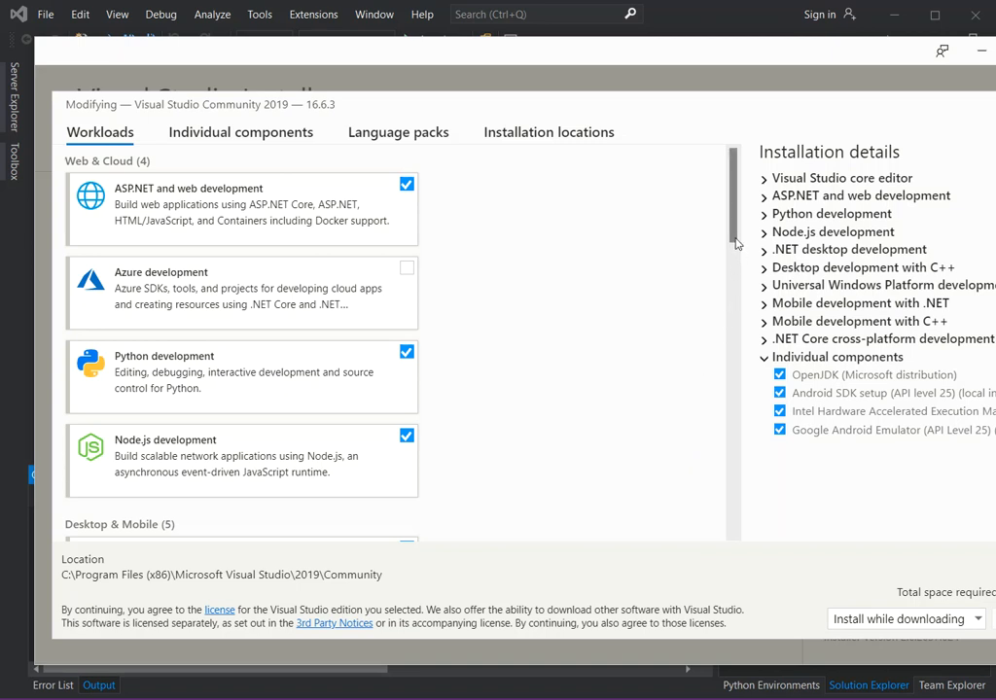
- Scroll the installer's workload list down to the mobile development section
{"action": "scroll", "scroll_direction": "down", "scroll_amount": 3}
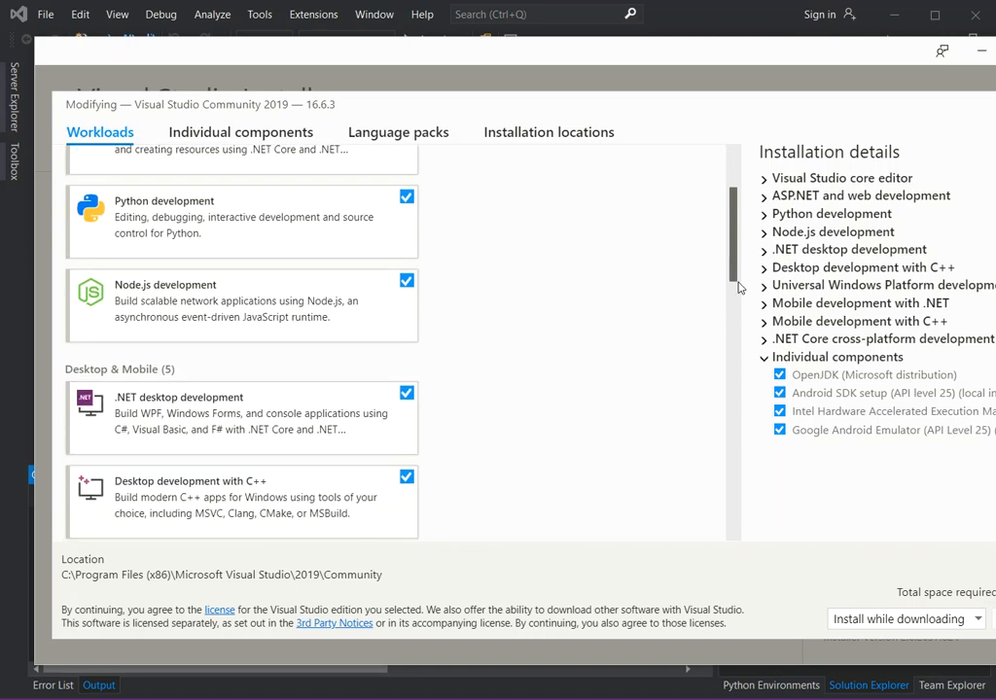
{"action": "scroll", "scroll_direction": "down", "scroll_amount": 3}
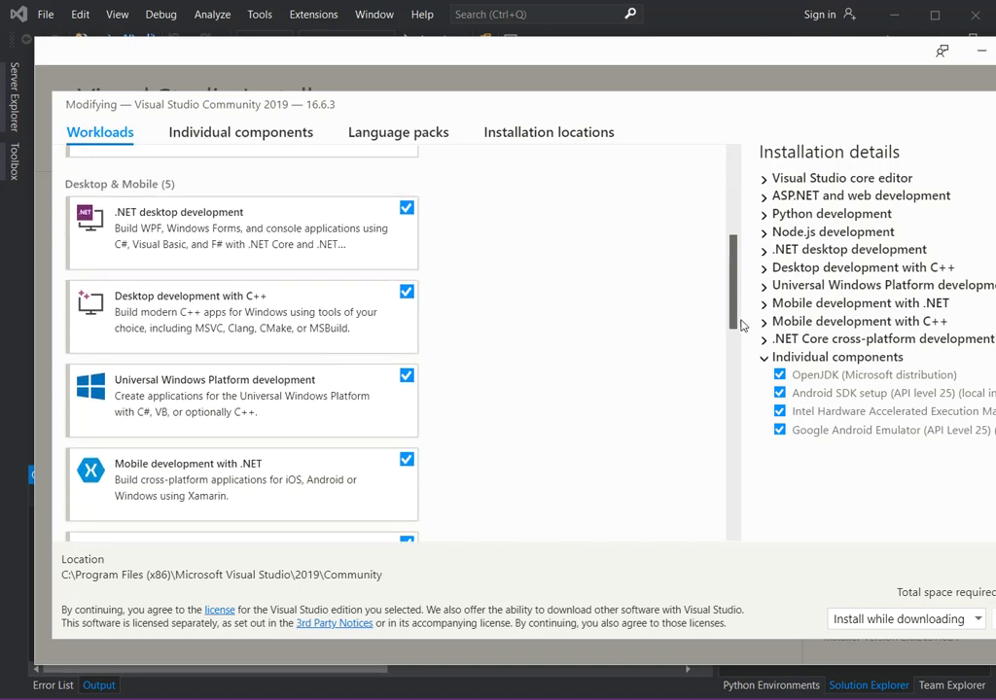
{"action": "scroll", "scroll_direction": "down", "scroll_amount": 3}
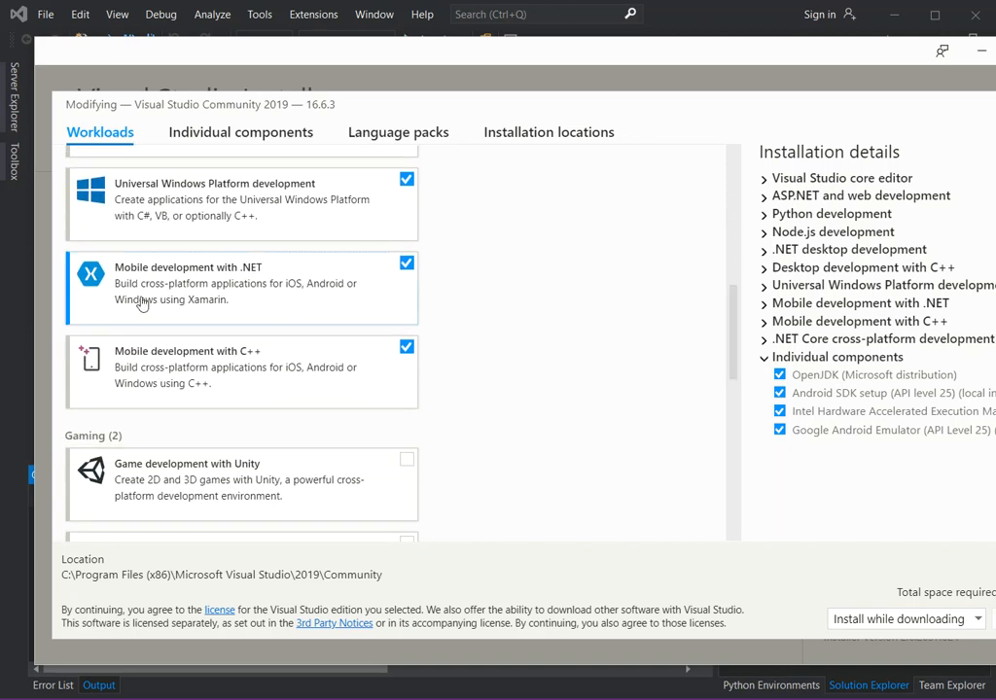
{"action": "mouse_move", "coordinate": [194, 367]}
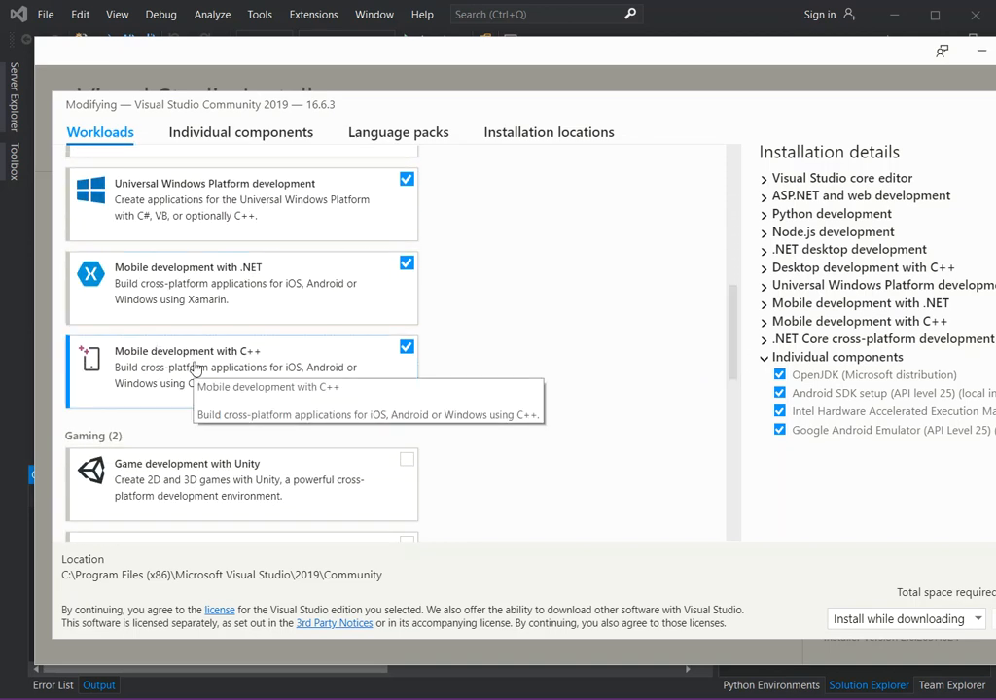
{"action": "mouse_move", "coordinate": [243, 360]}
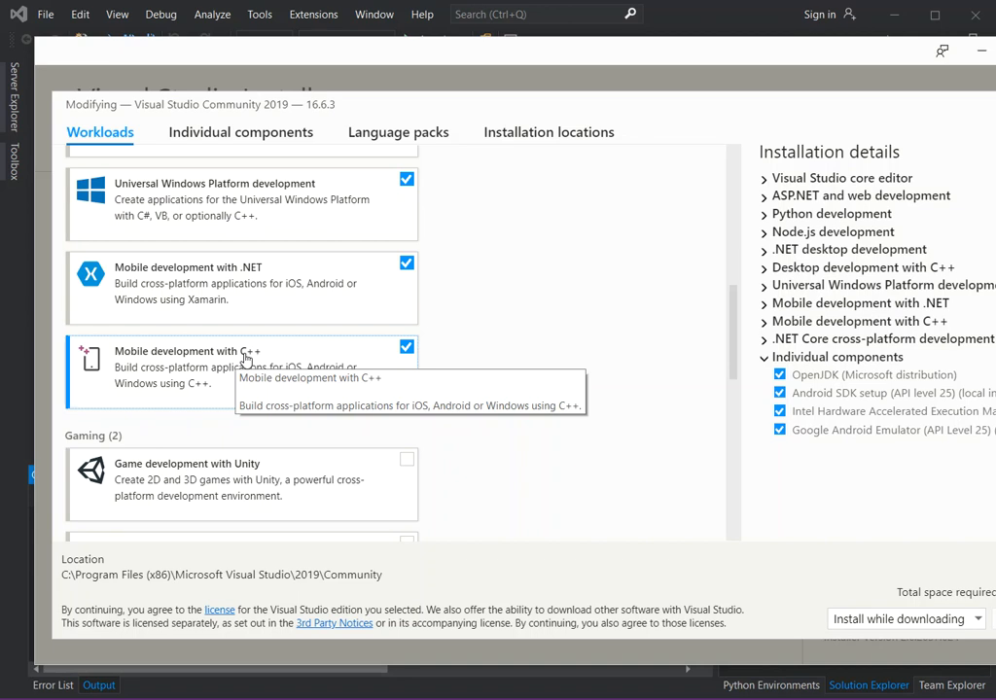
{"action": "mouse_move", "coordinate": [493, 169]}
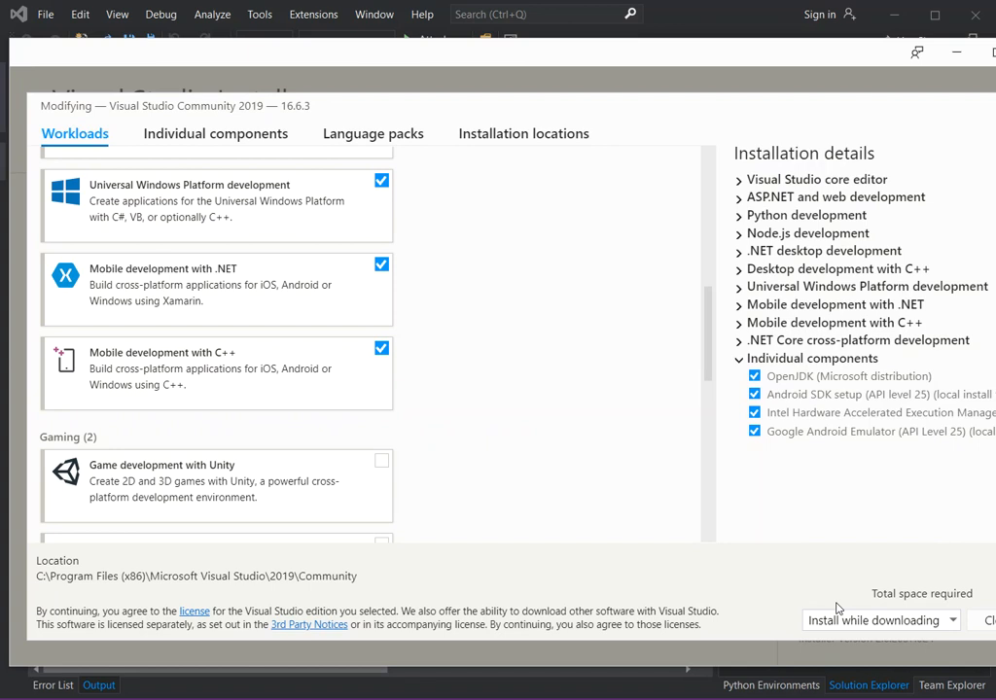
{"action": "mouse_move", "coordinate": [295, 379]}
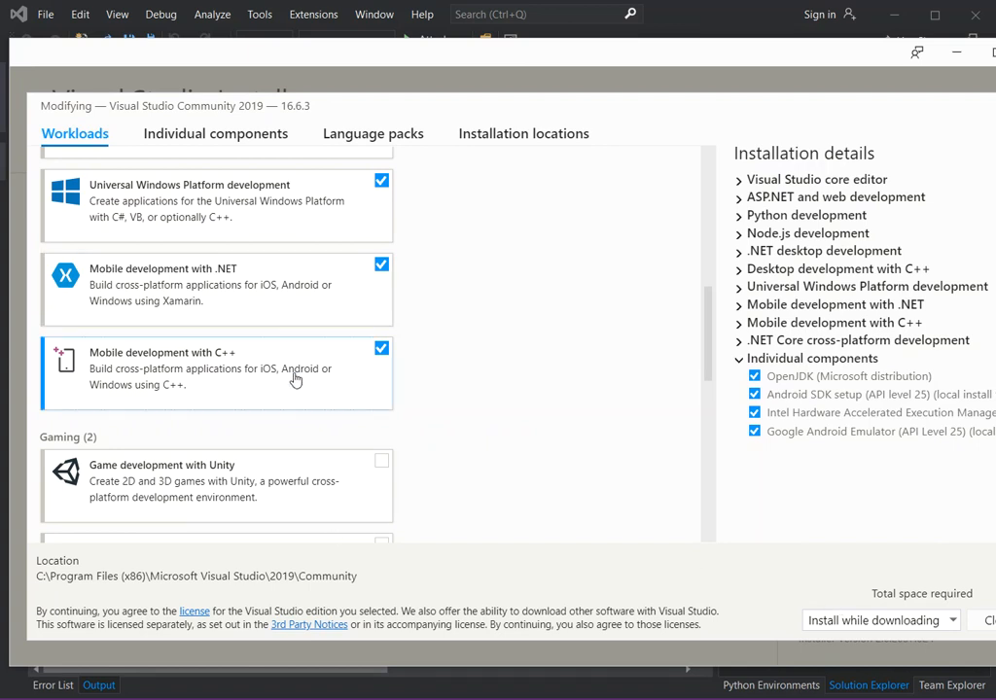
{"action": "mouse_move", "coordinate": [878, 621]}
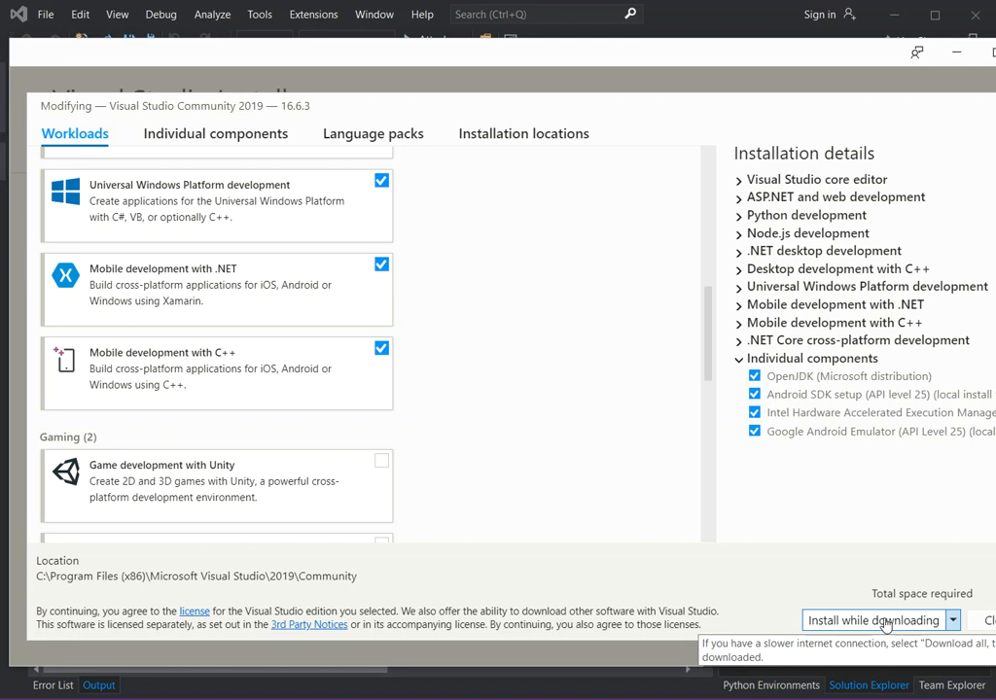
{"action": "mouse_move", "coordinate": [878, 535]}
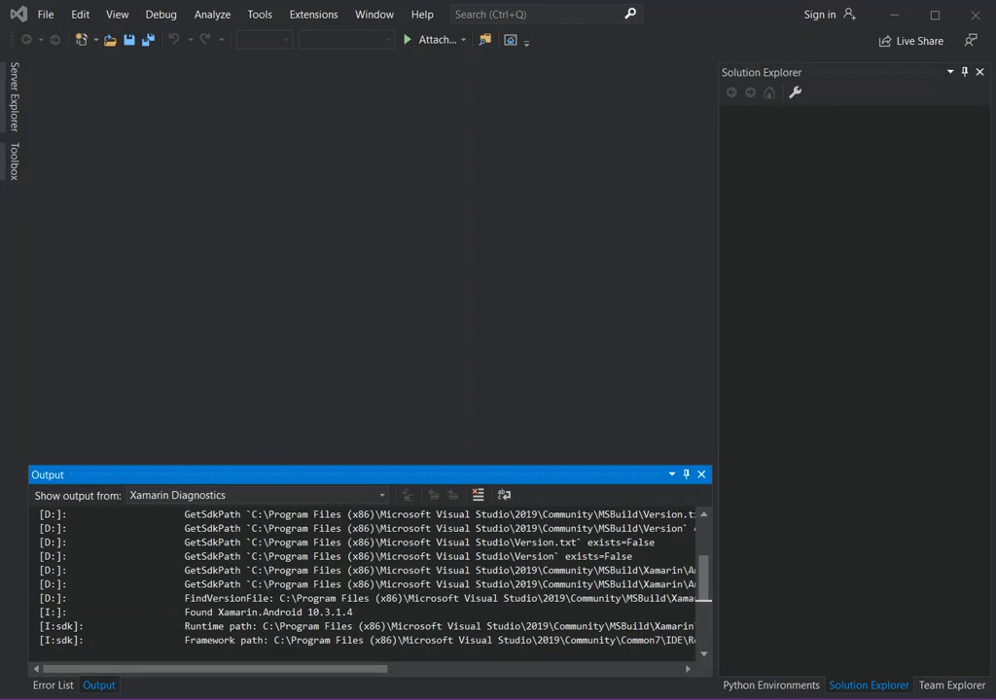
{"action": "mouse_move", "coordinate": [70, 60]}
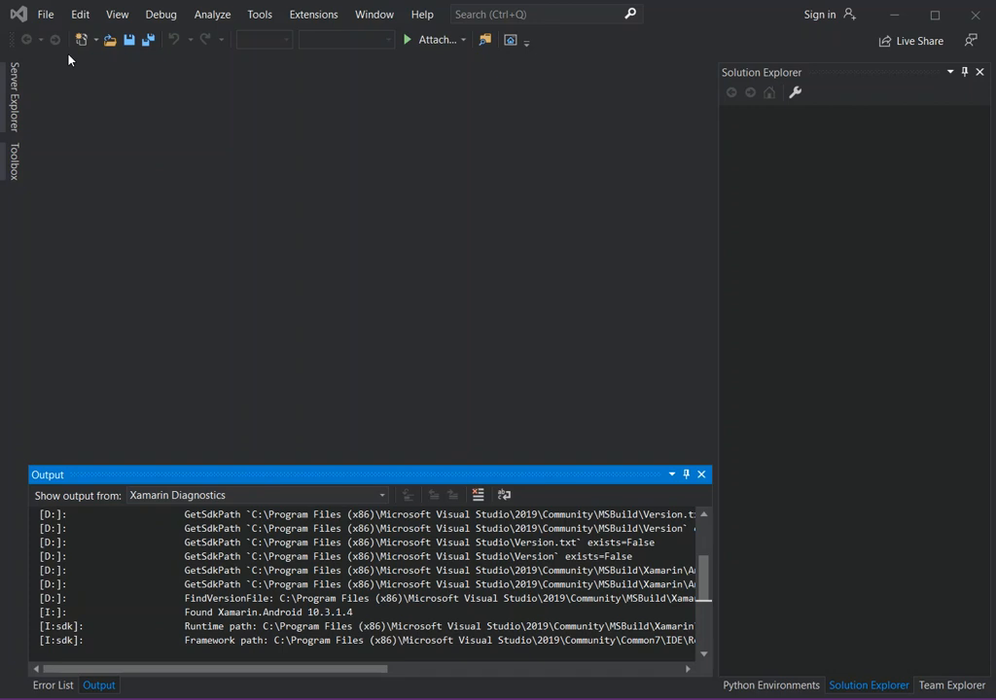
{"action": "mouse_move", "coordinate": [101, 101]}
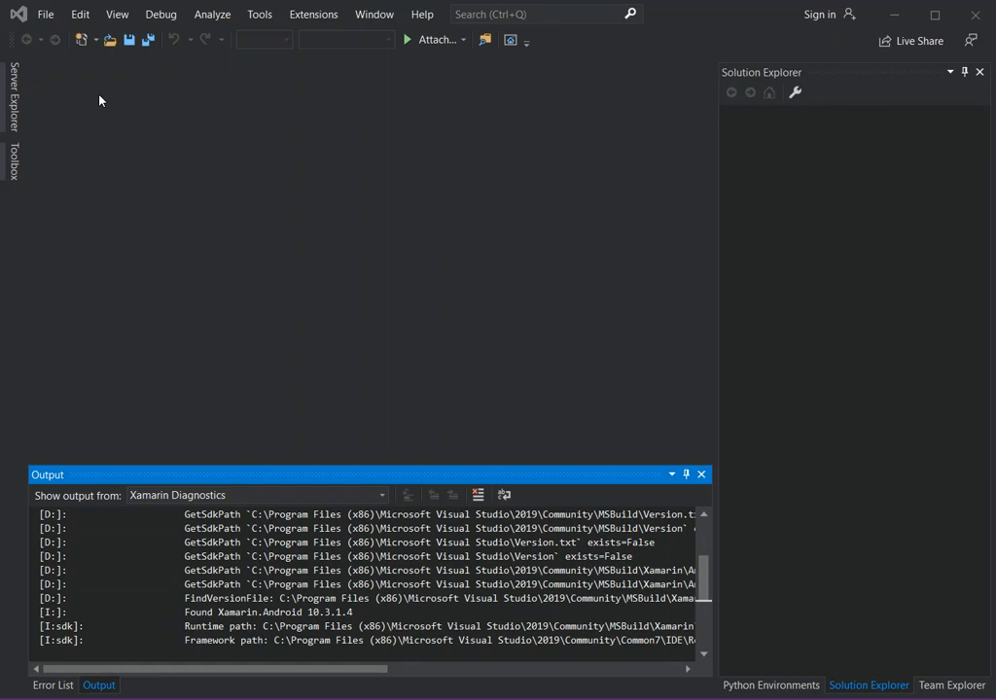
{"action": "mouse_move", "coordinate": [557, 407]}
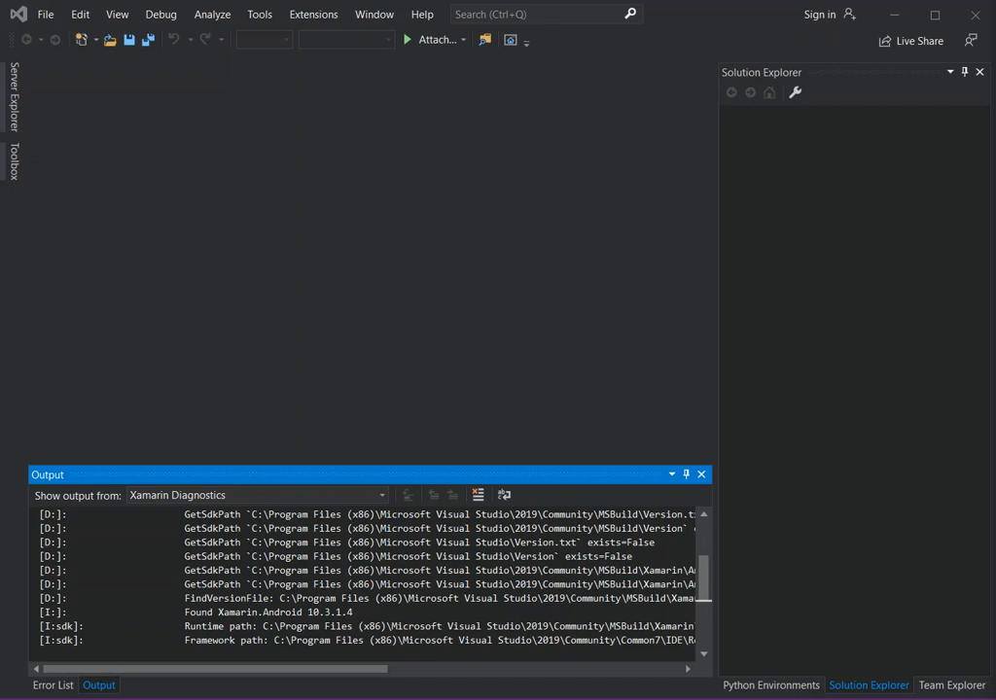
{"action": "mouse_move", "coordinate": [517, 325]}
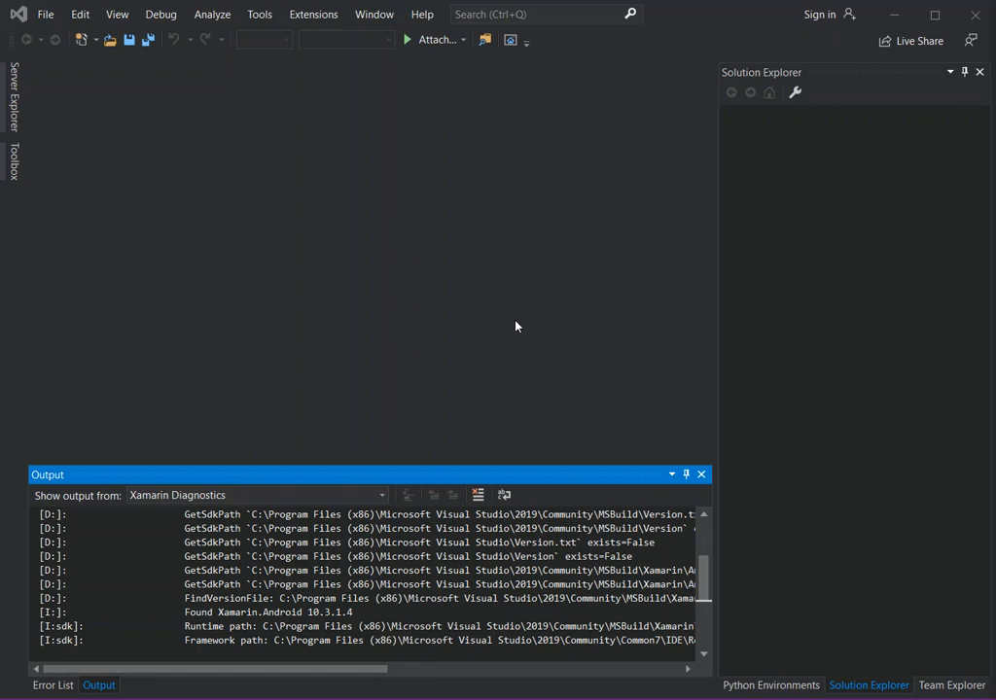
{"action": "mouse_move", "coordinate": [144, 178]}
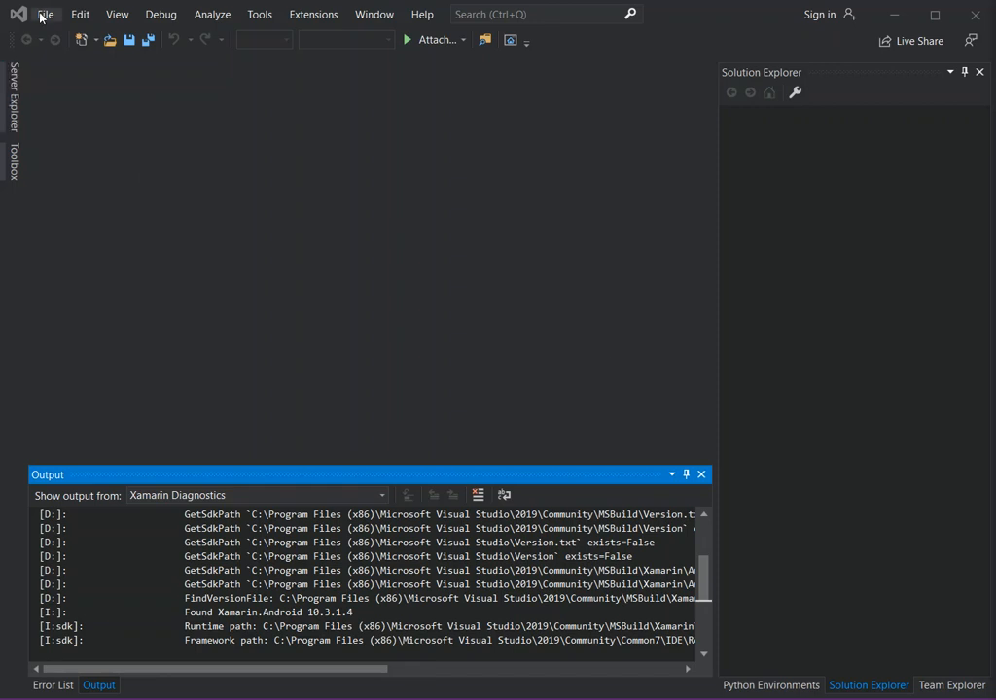
- Start a new project and pick the Native-Activity Application (Android) template
{"action": "left_click", "coordinate": [44, 14]}
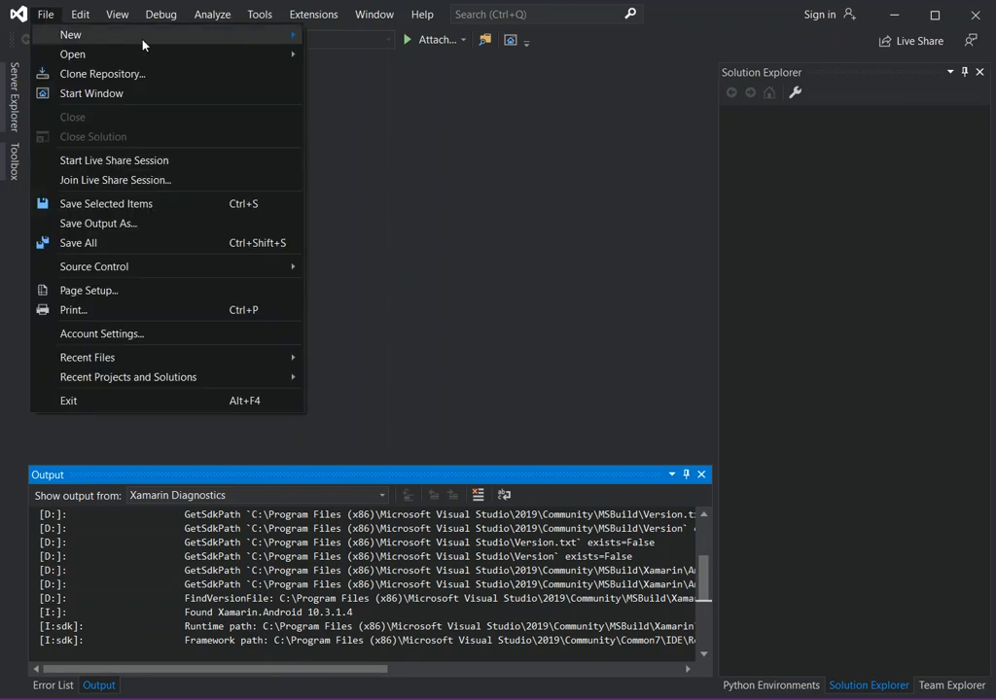
{"action": "mouse_move", "coordinate": [70, 34]}
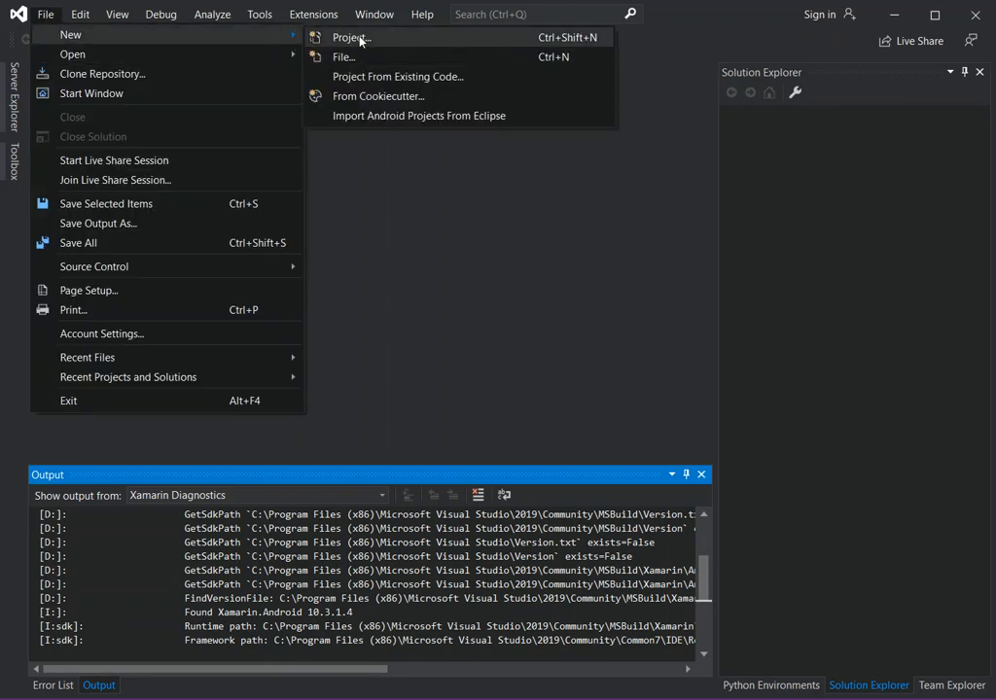
{"action": "left_click", "coordinate": [350, 37]}
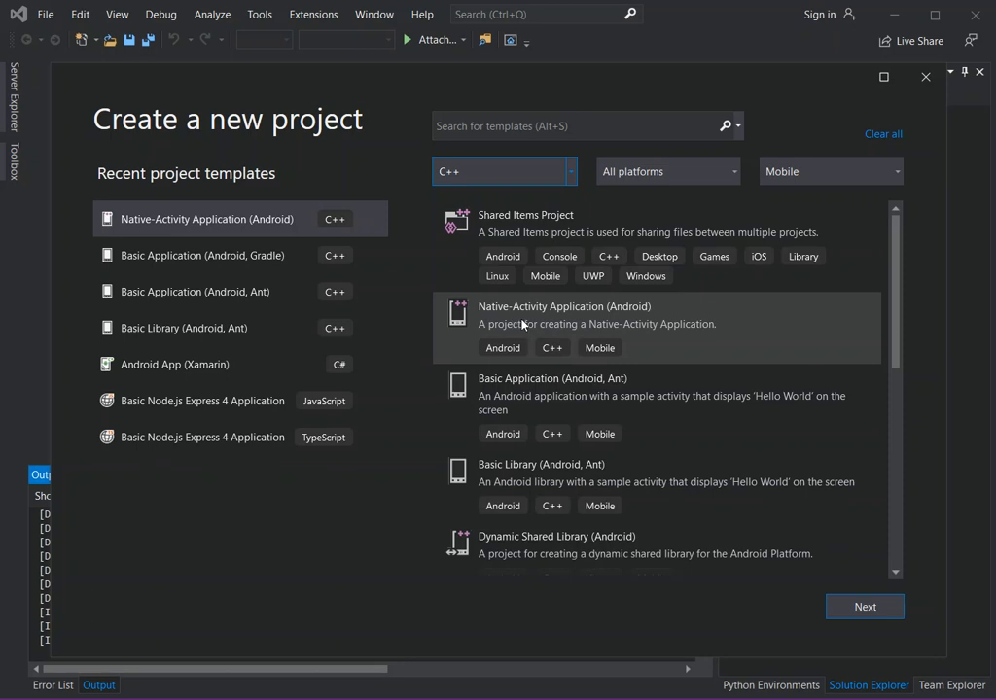
{"action": "mouse_move", "coordinate": [586, 334]}
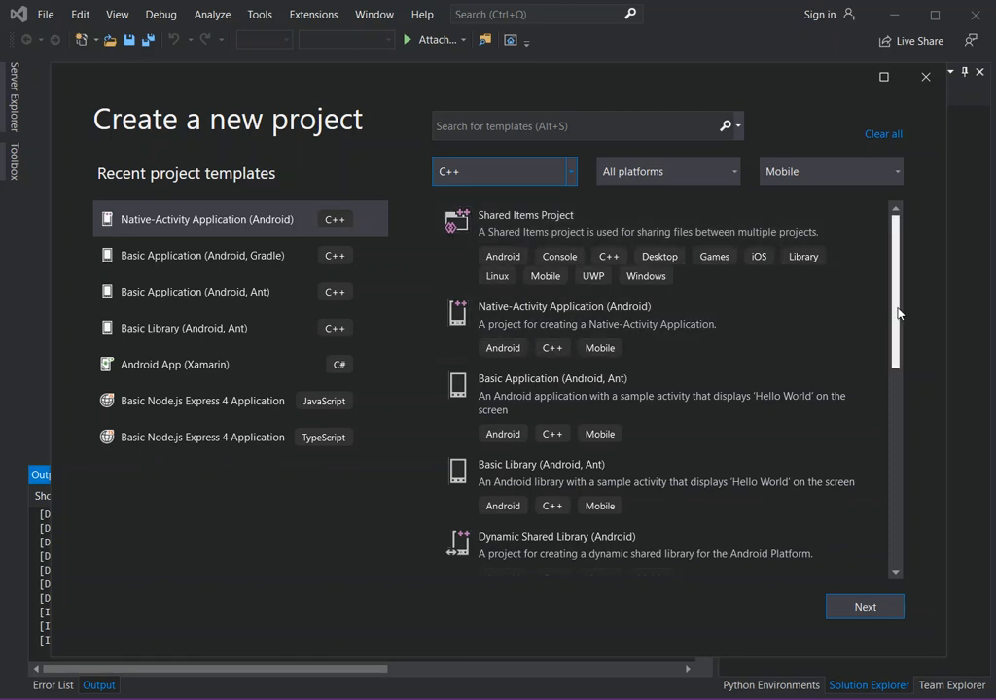
{"action": "scroll", "scroll_direction": "down", "scroll_amount": 3}
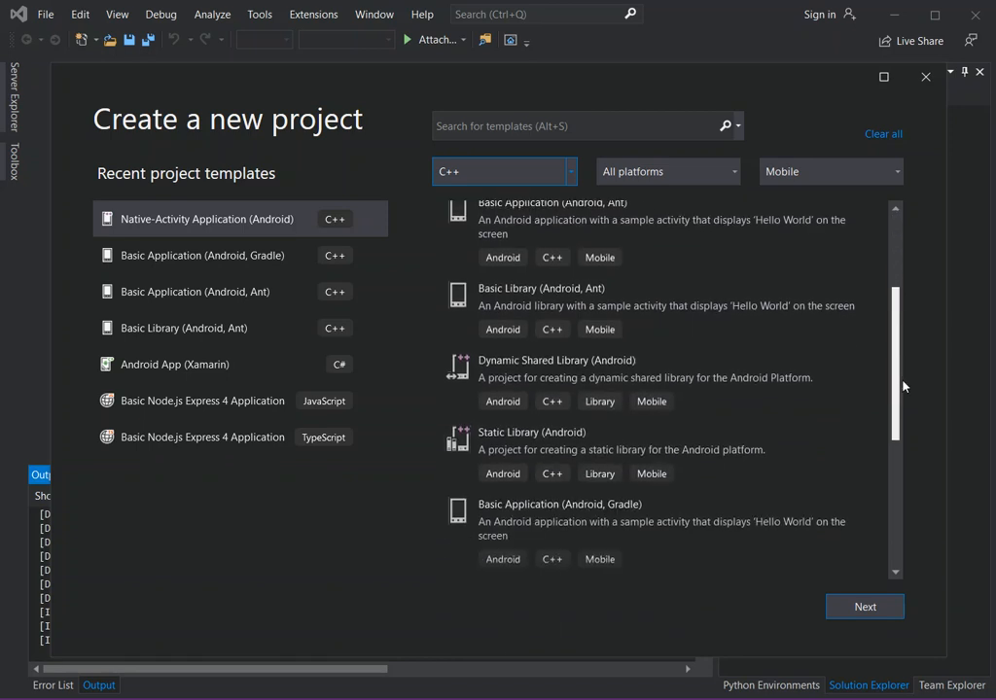
{"action": "scroll", "scroll_direction": "down", "scroll_amount": 3}
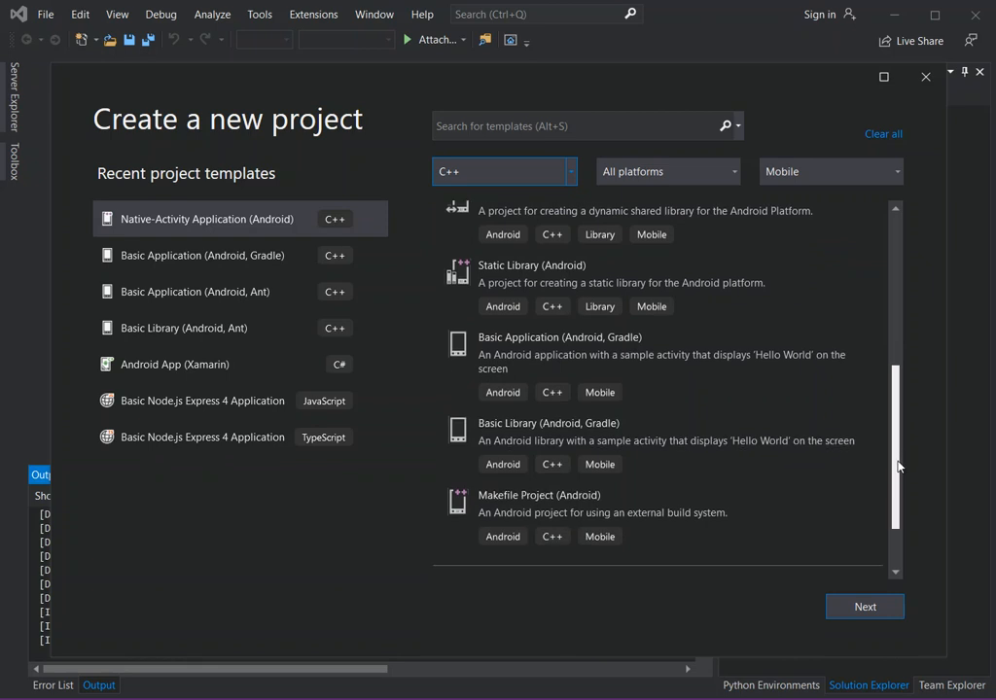
{"action": "scroll", "scroll_direction": "down", "scroll_amount": 3}
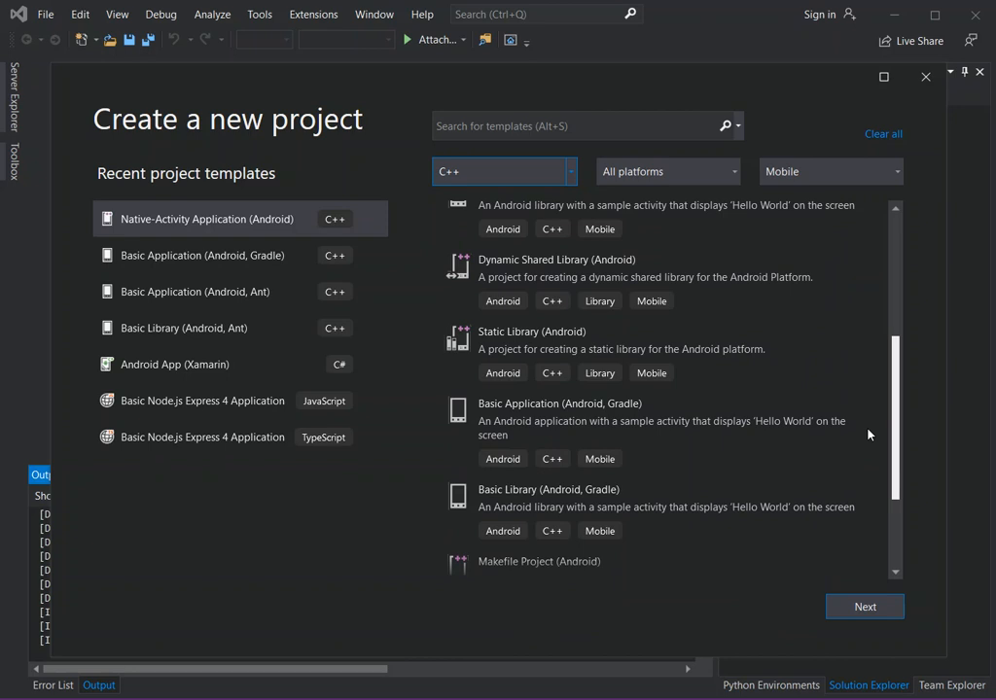
{"action": "scroll", "scroll_direction": "down", "scroll_amount": 3}
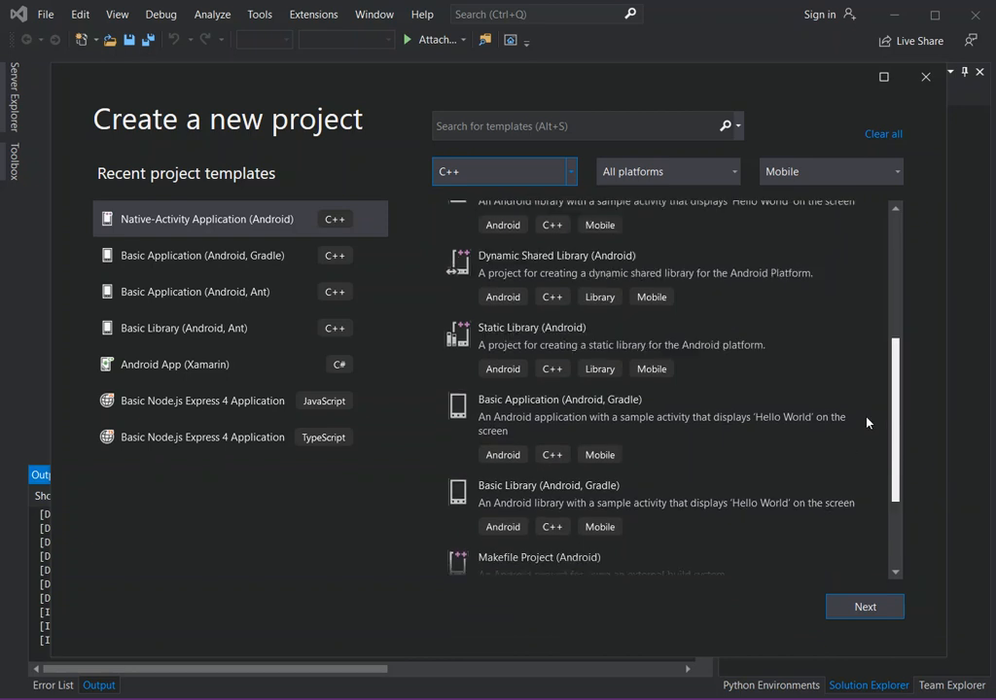
{"action": "scroll", "scroll_direction": "up", "scroll_amount": 3}
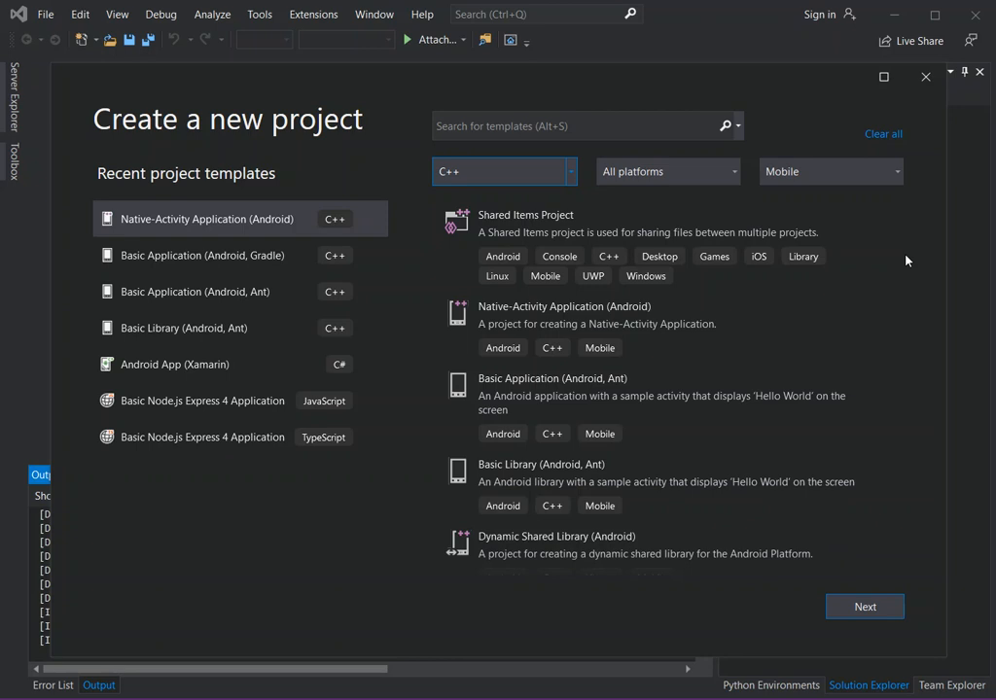
{"action": "mouse_move", "coordinate": [534, 312]}
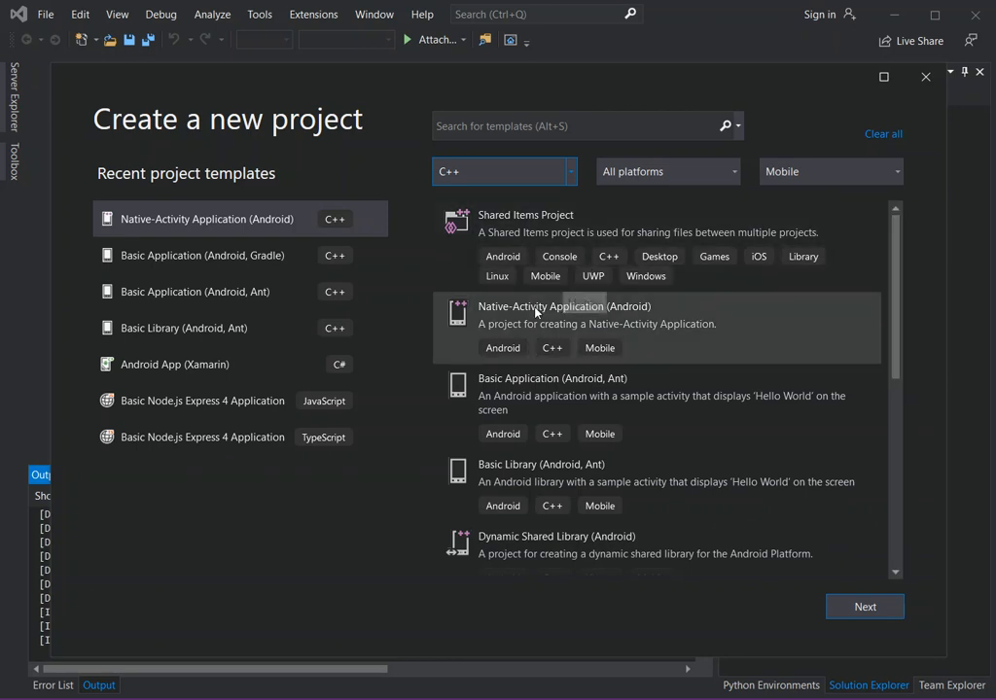
{"action": "left_click", "coordinate": [593, 328]}
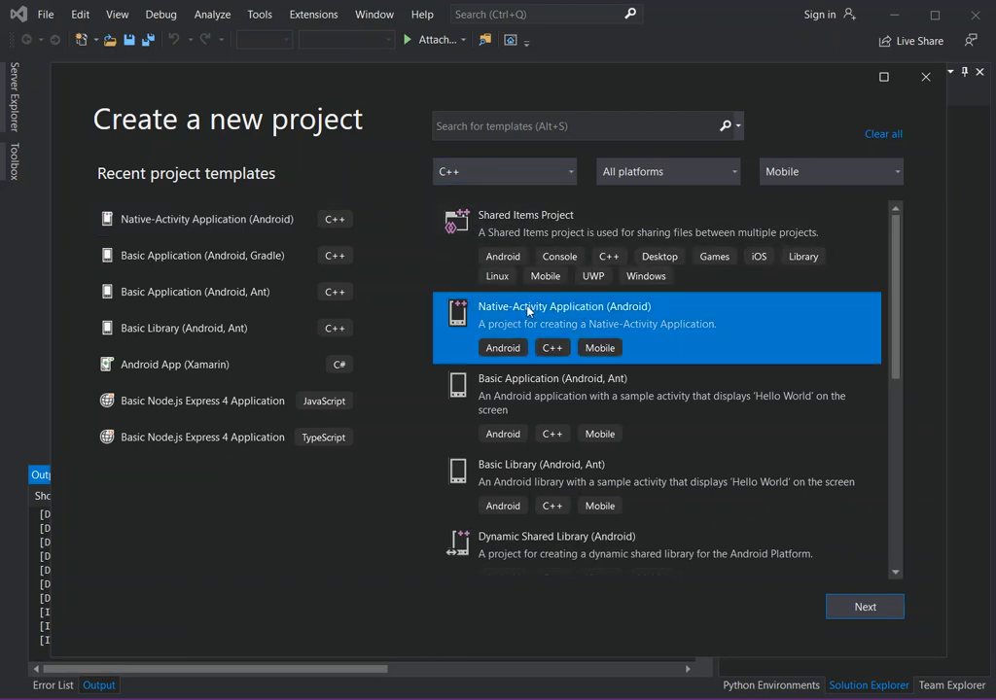
{"action": "mouse_move", "coordinate": [590, 326]}
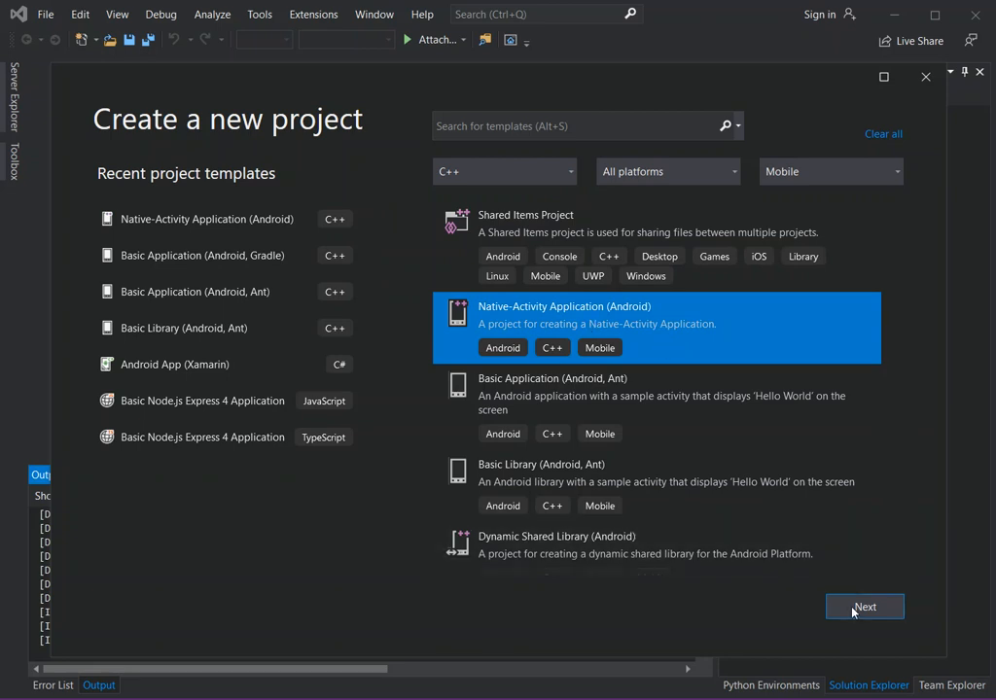
- Create the project as Android1 in the default location
{"action": "left_click", "coordinate": [863, 607]}
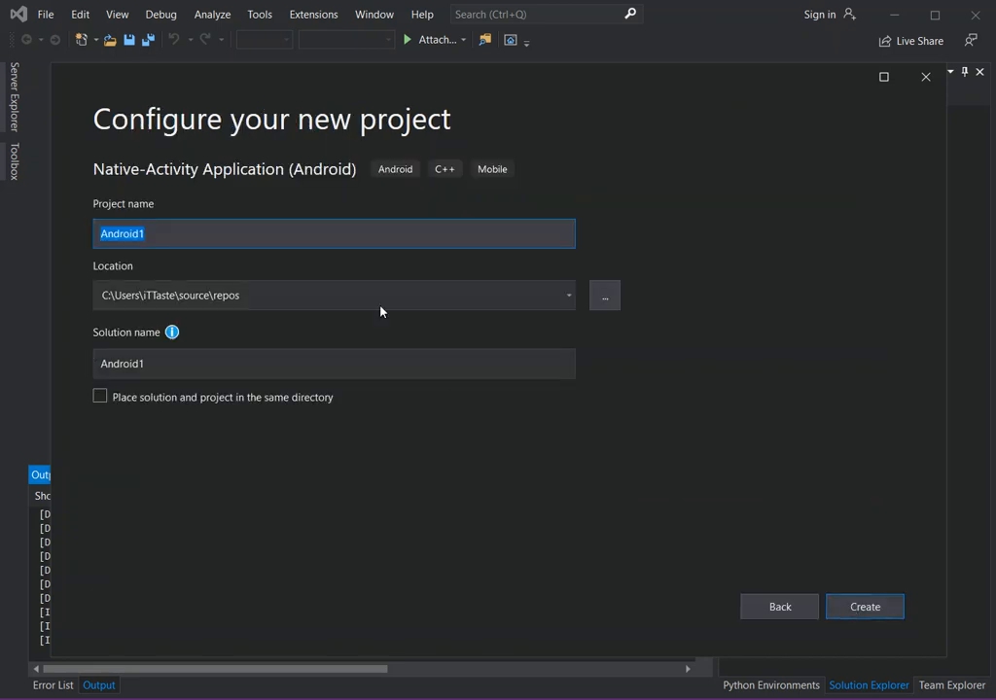
{"action": "mouse_move", "coordinate": [769, 556]}
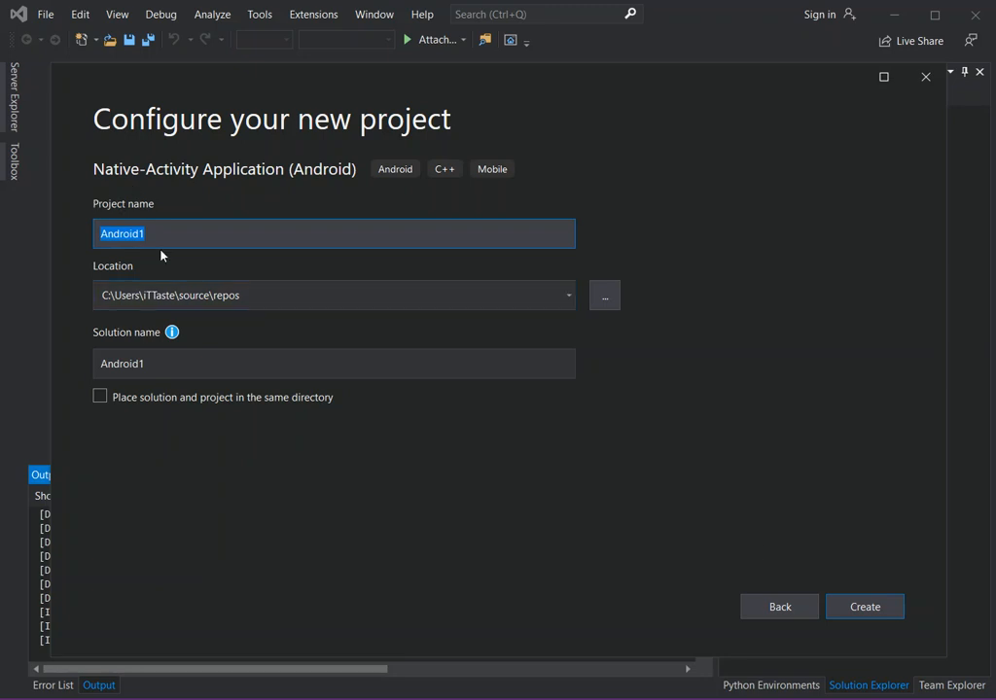
{"action": "mouse_move", "coordinate": [256, 436]}
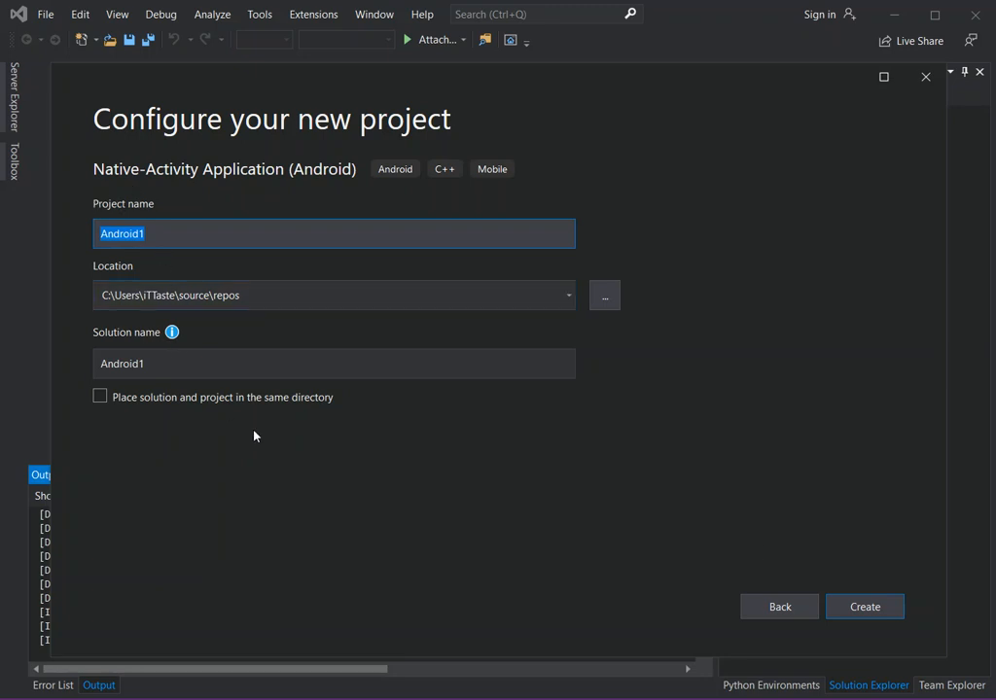
{"action": "mouse_move", "coordinate": [416, 506]}
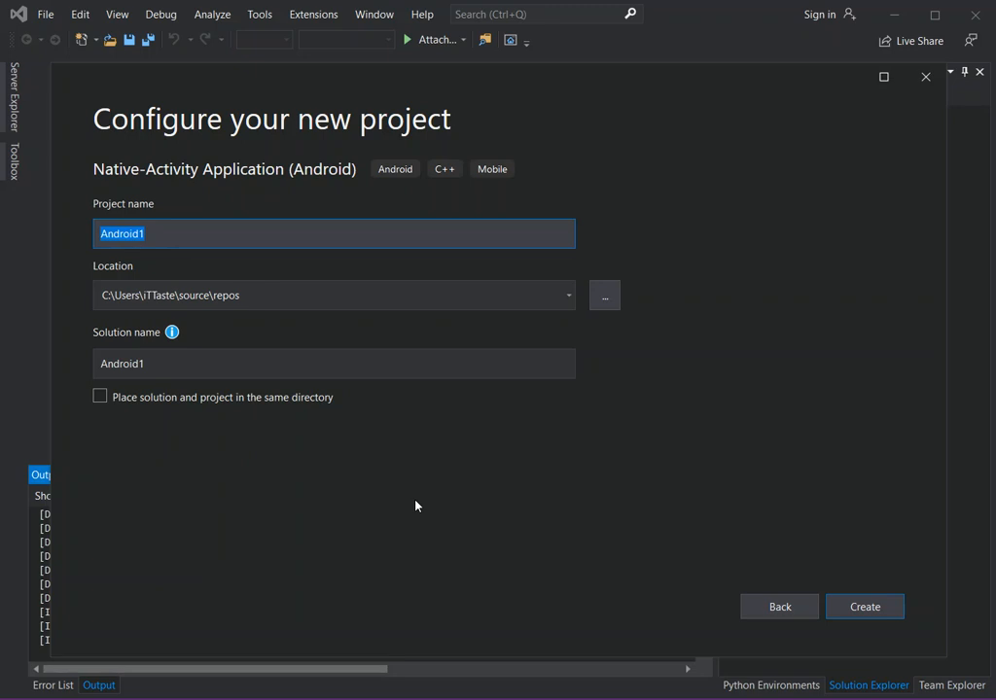
{"action": "mouse_move", "coordinate": [914, 559]}
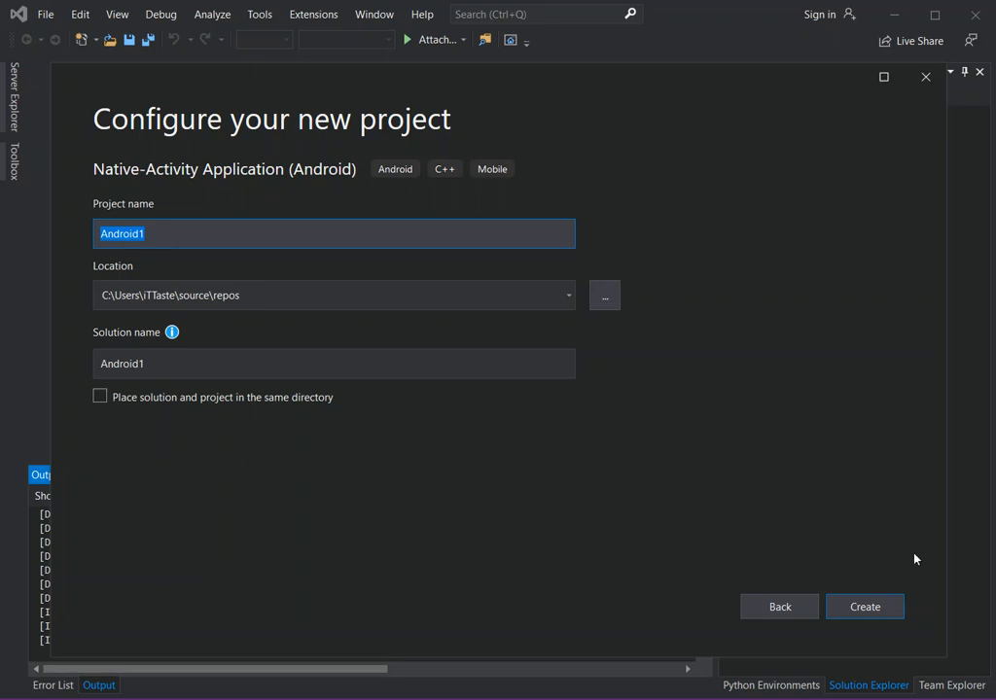
{"action": "left_click", "coordinate": [864, 606]}
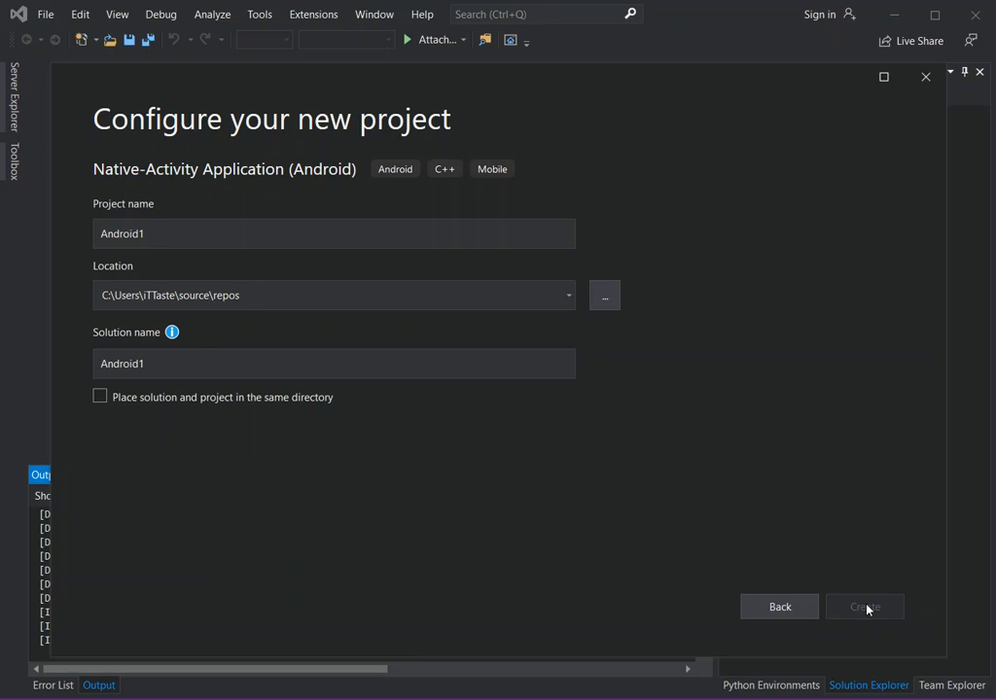
{"action": "left_click", "coordinate": [863, 606]}
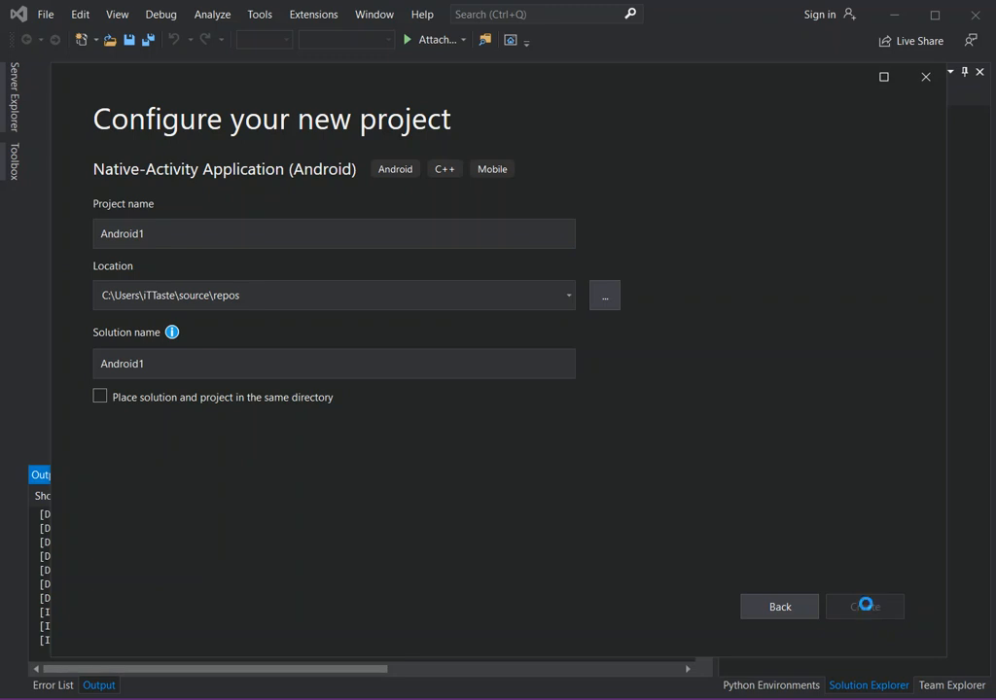
{"action": "left_click", "coordinate": [864, 606]}
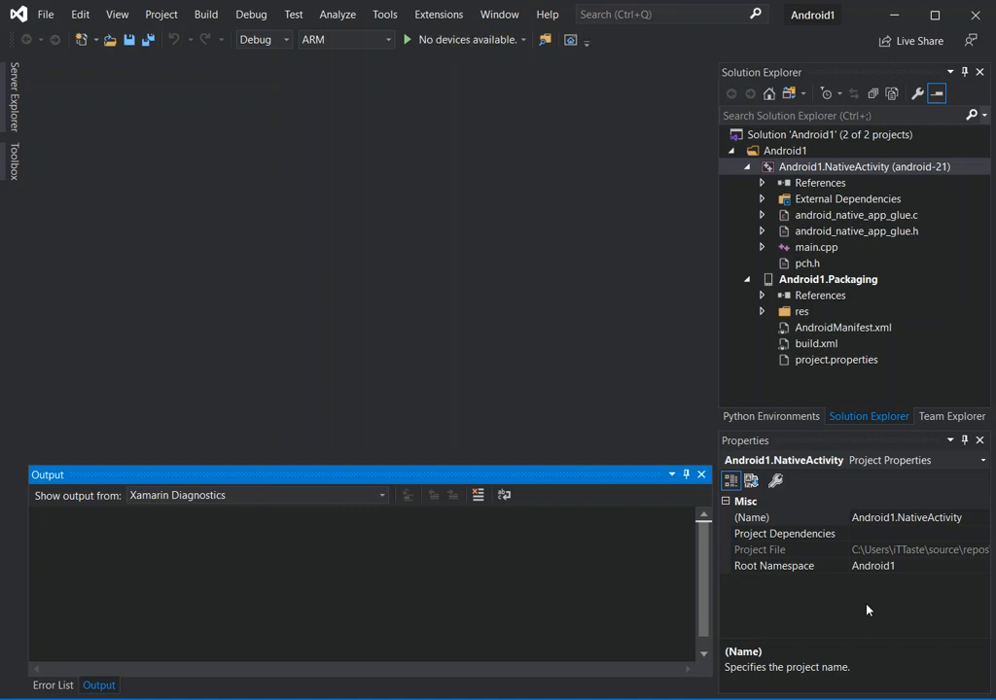
{"action": "mouse_move", "coordinate": [760, 276]}
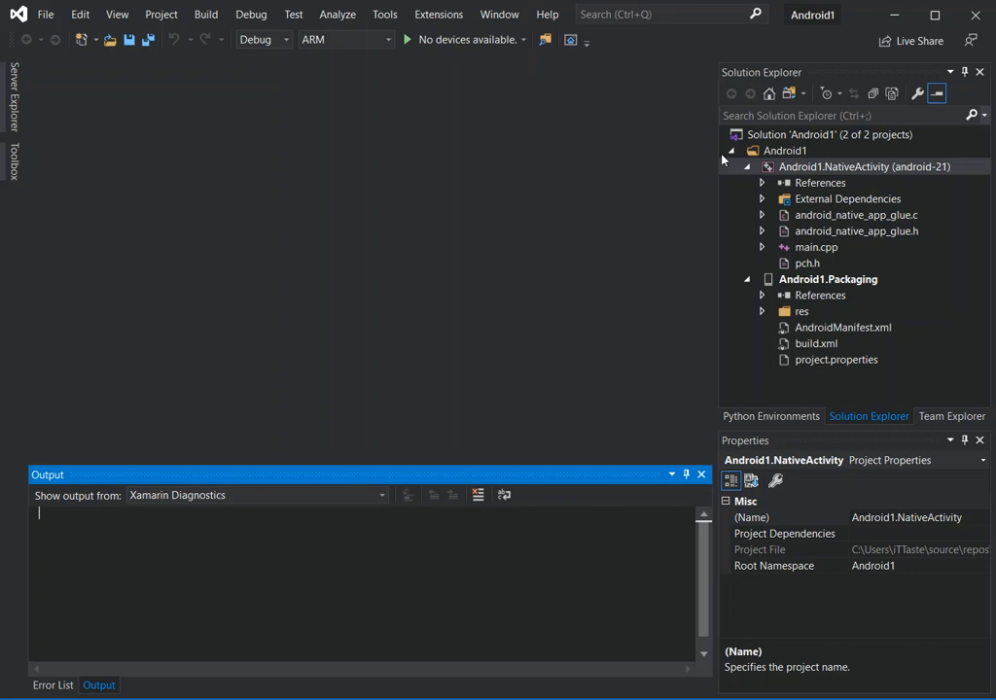
- Collapse and re-expand the solution's projects, revealing the Packaging project's res folder
{"action": "left_click", "coordinate": [746, 167]}
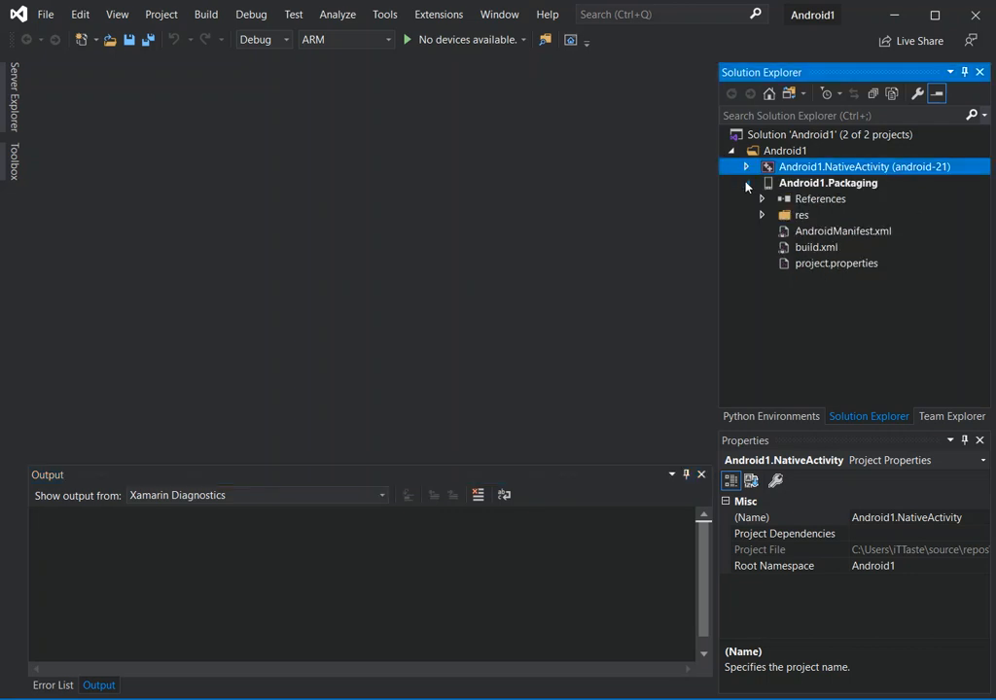
{"action": "left_click", "coordinate": [746, 182]}
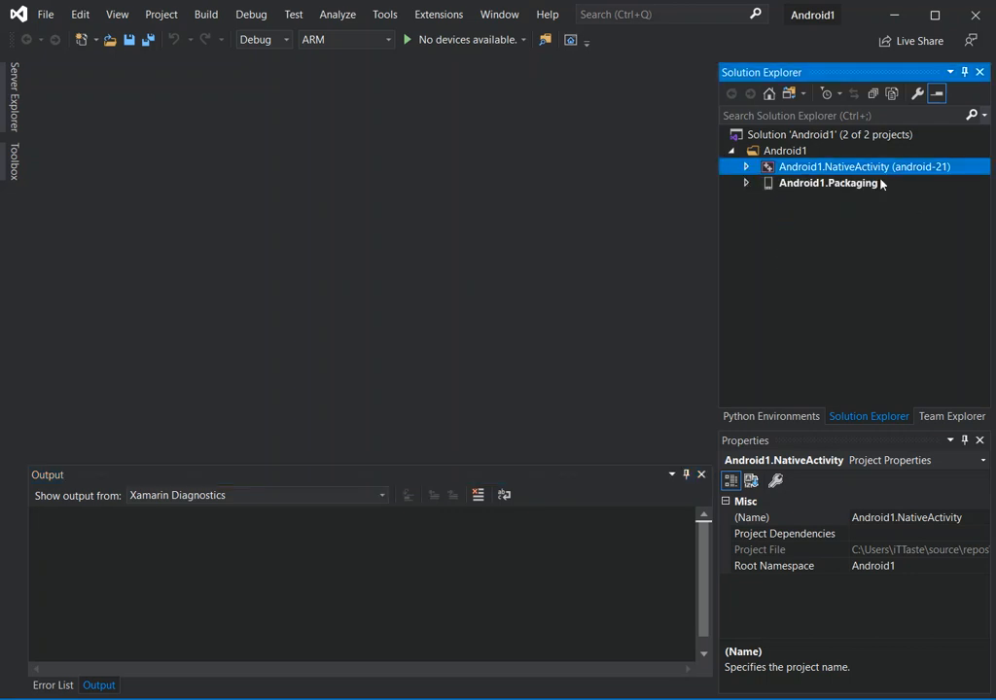
{"action": "left_click", "coordinate": [746, 184]}
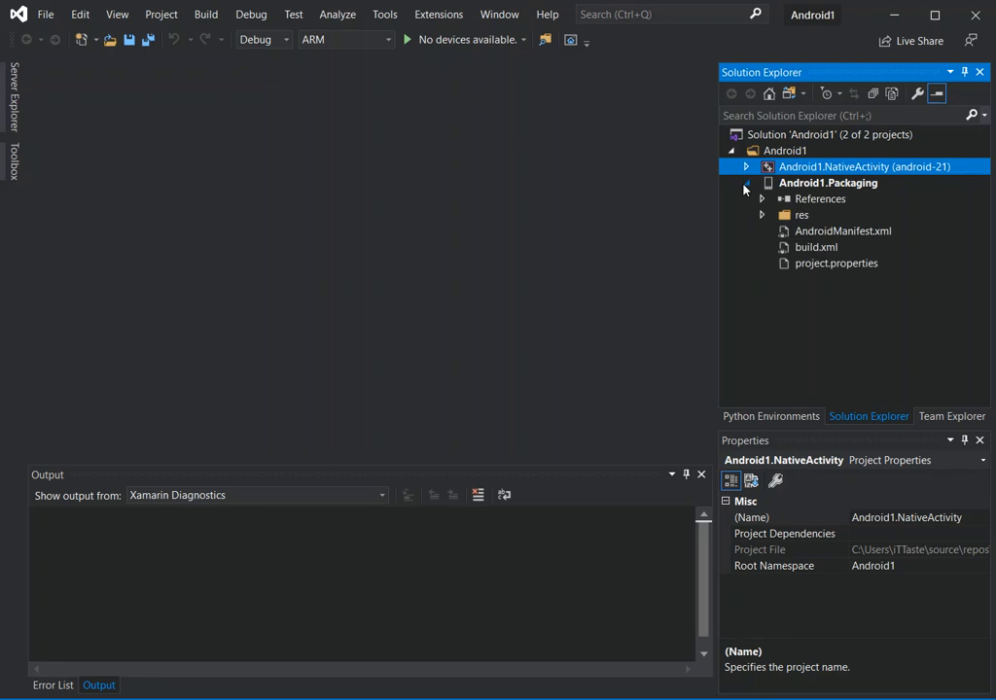
{"action": "left_click", "coordinate": [762, 215]}
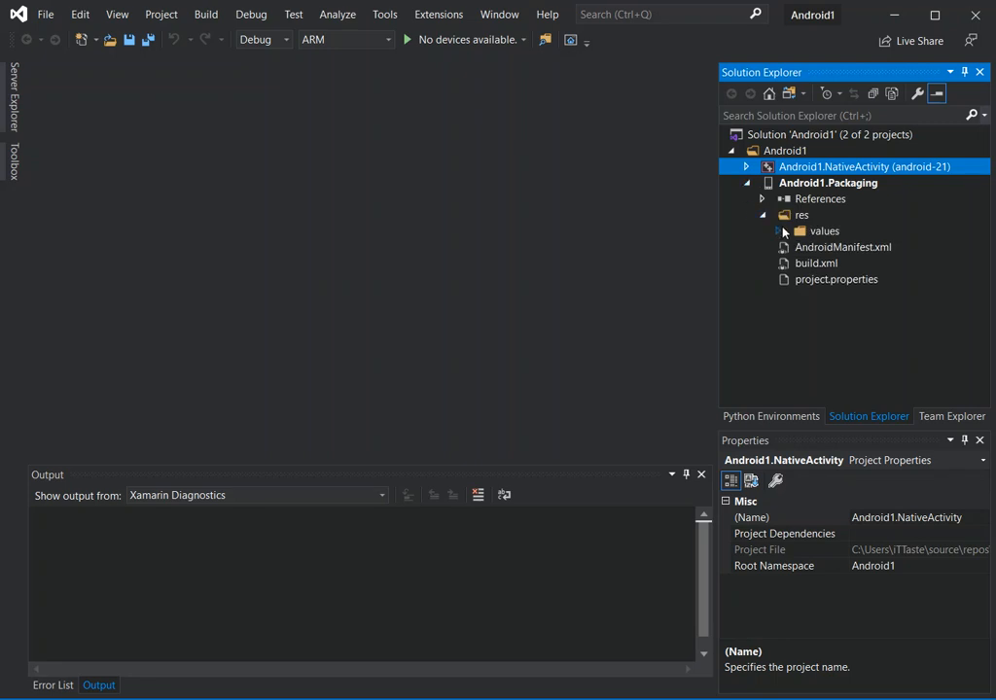
{"action": "mouse_move", "coordinate": [780, 235]}
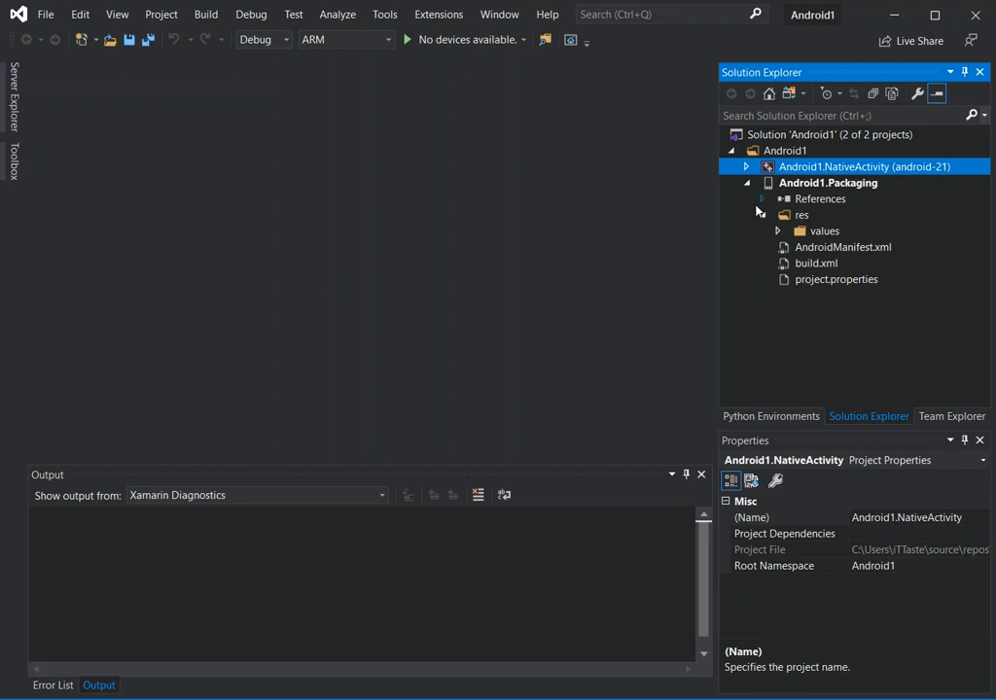
- Fold away Packaging, expand NativeActivity and External Dependencies, and select android_native_app_glue.c
{"action": "left_click", "coordinate": [820, 198]}
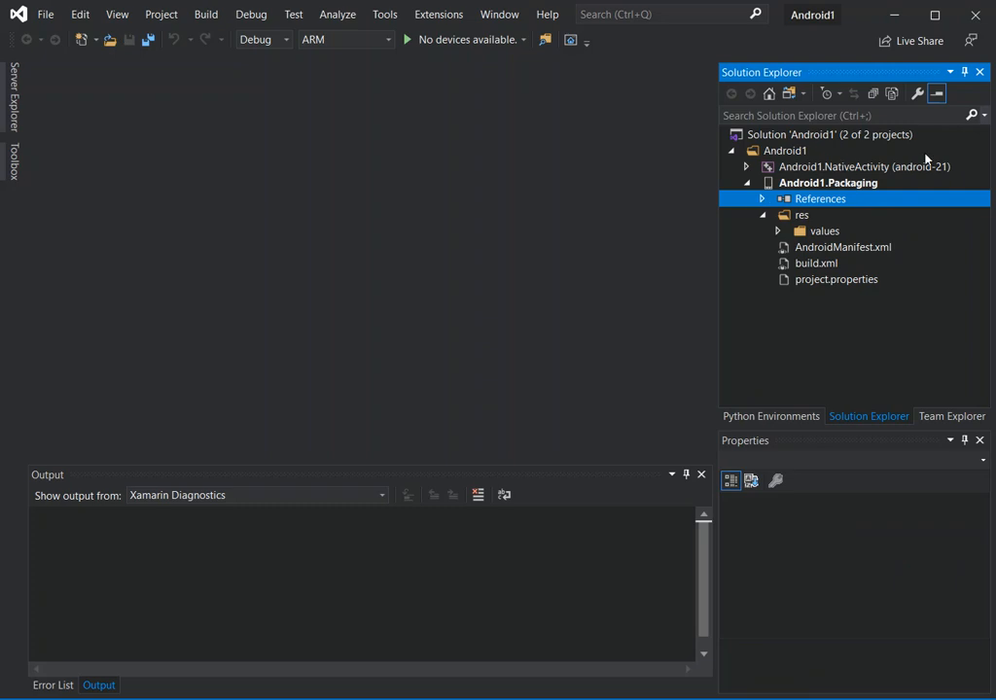
{"action": "left_click", "coordinate": [763, 183]}
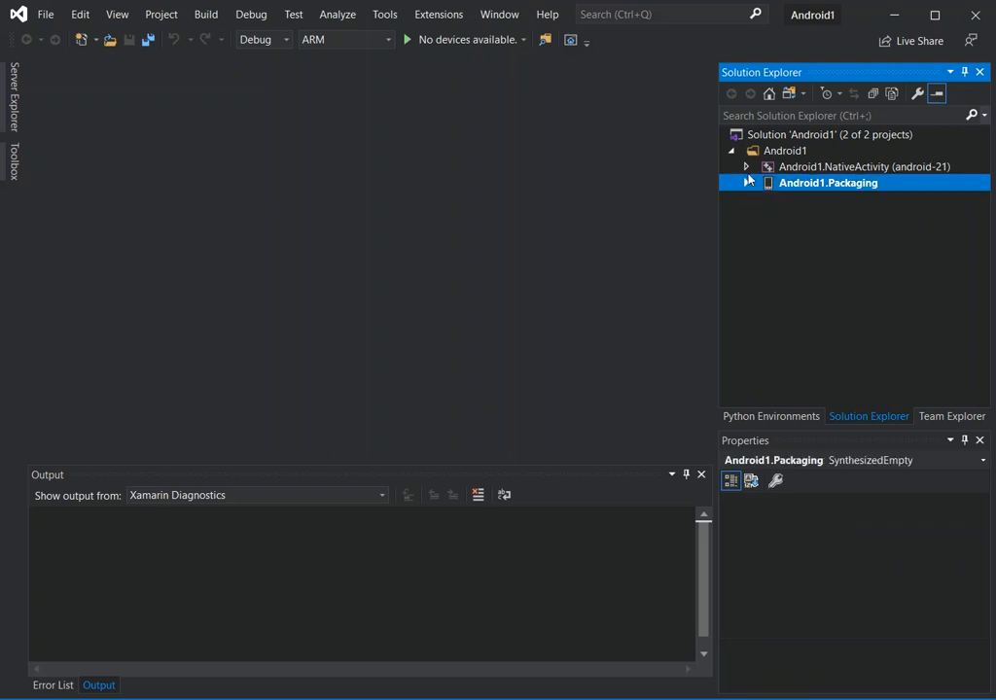
{"action": "left_click", "coordinate": [746, 166]}
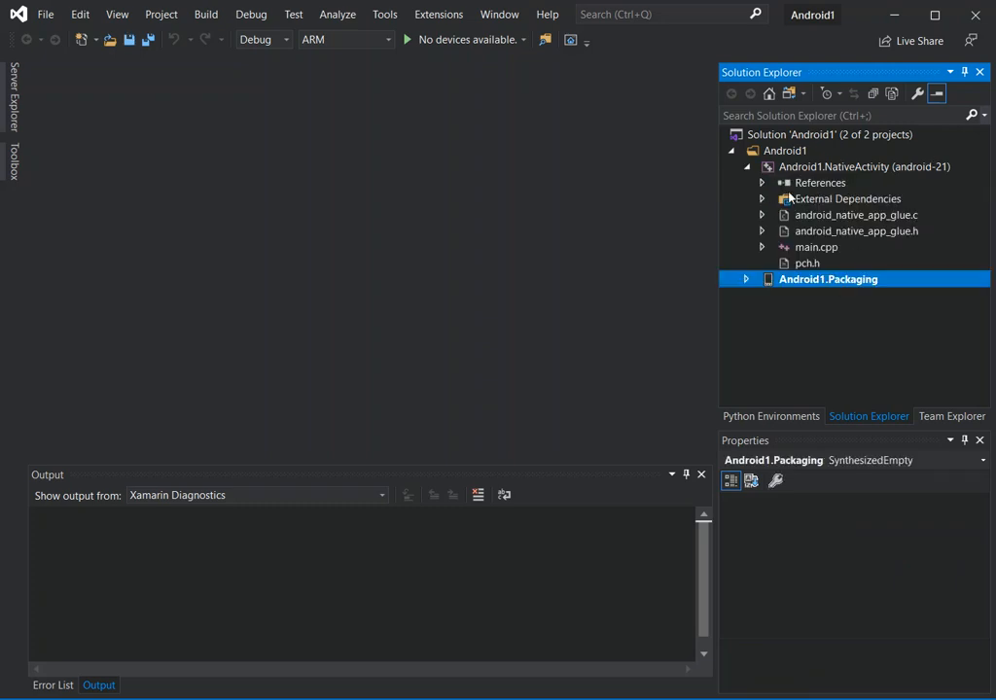
{"action": "mouse_move", "coordinate": [804, 201]}
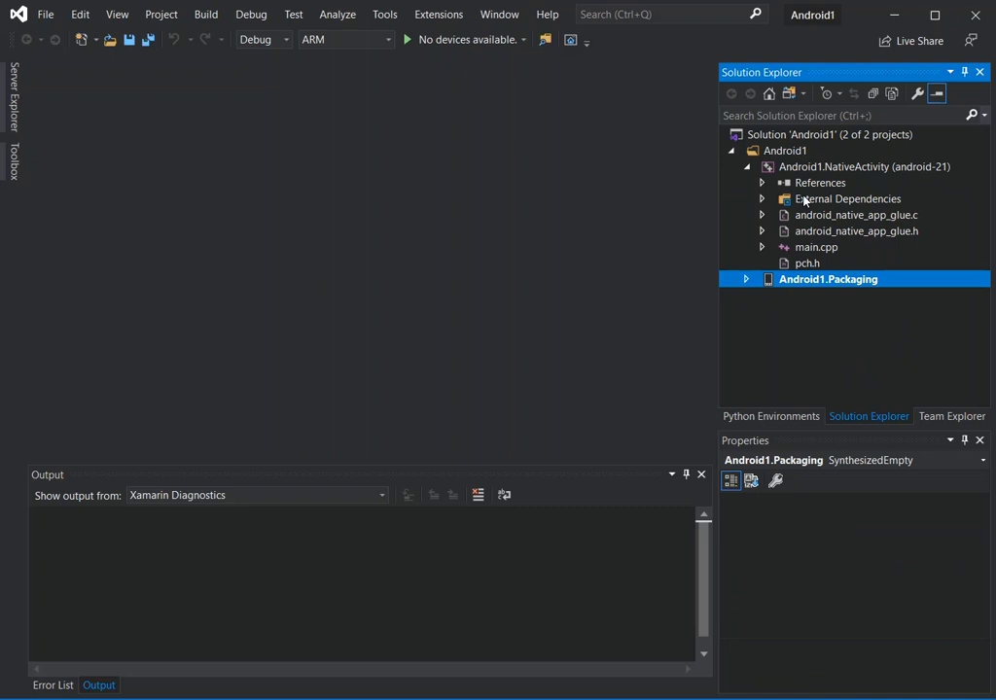
{"action": "mouse_move", "coordinate": [757, 200]}
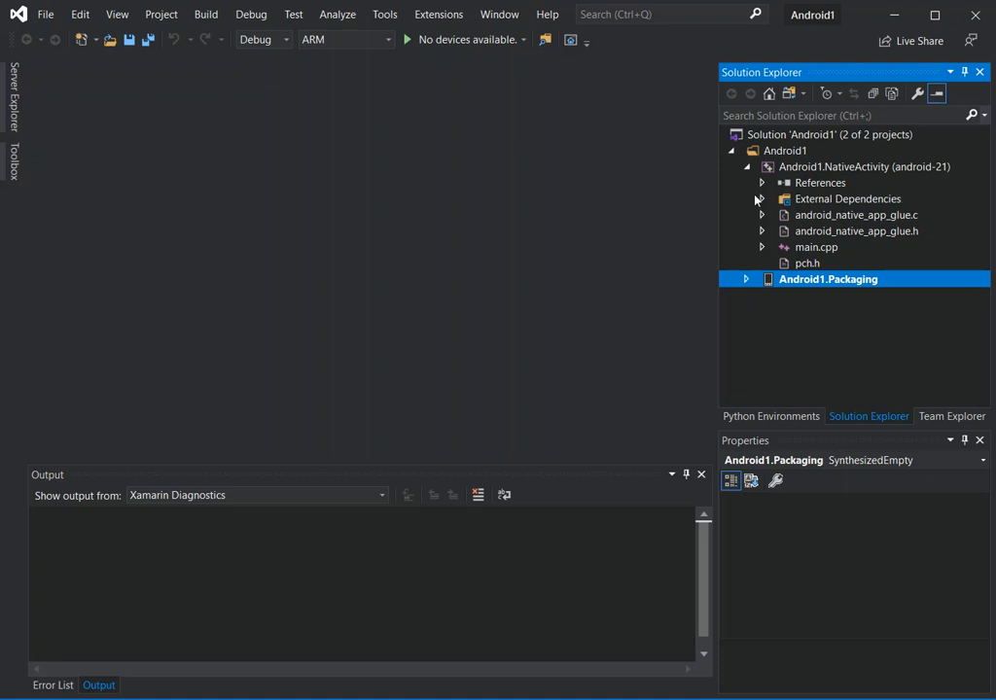
{"action": "left_click", "coordinate": [762, 198]}
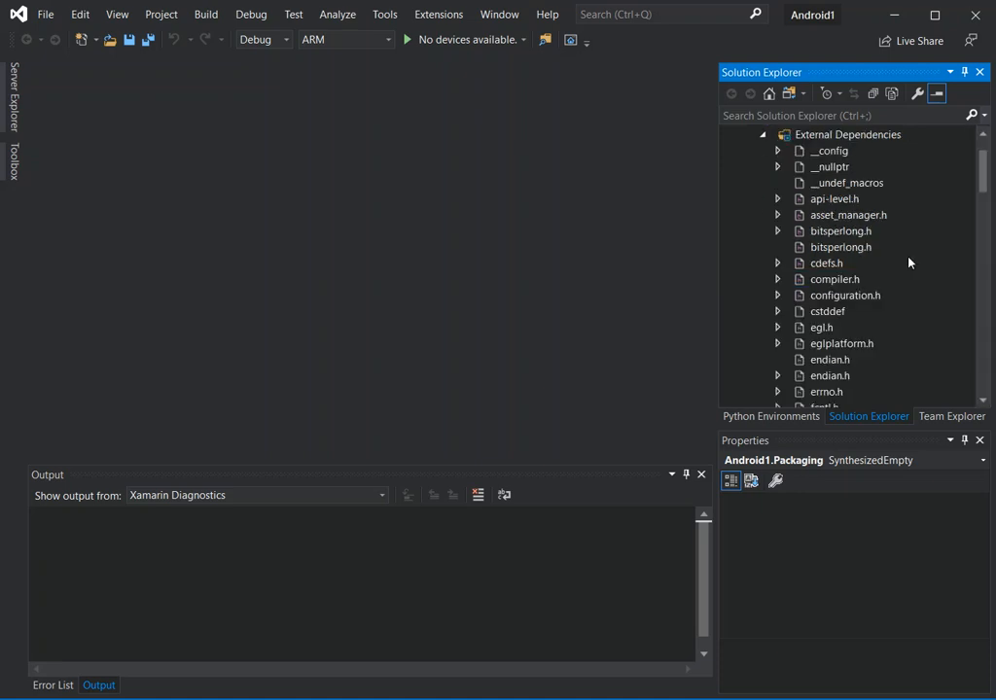
{"action": "mouse_move", "coordinate": [790, 180]}
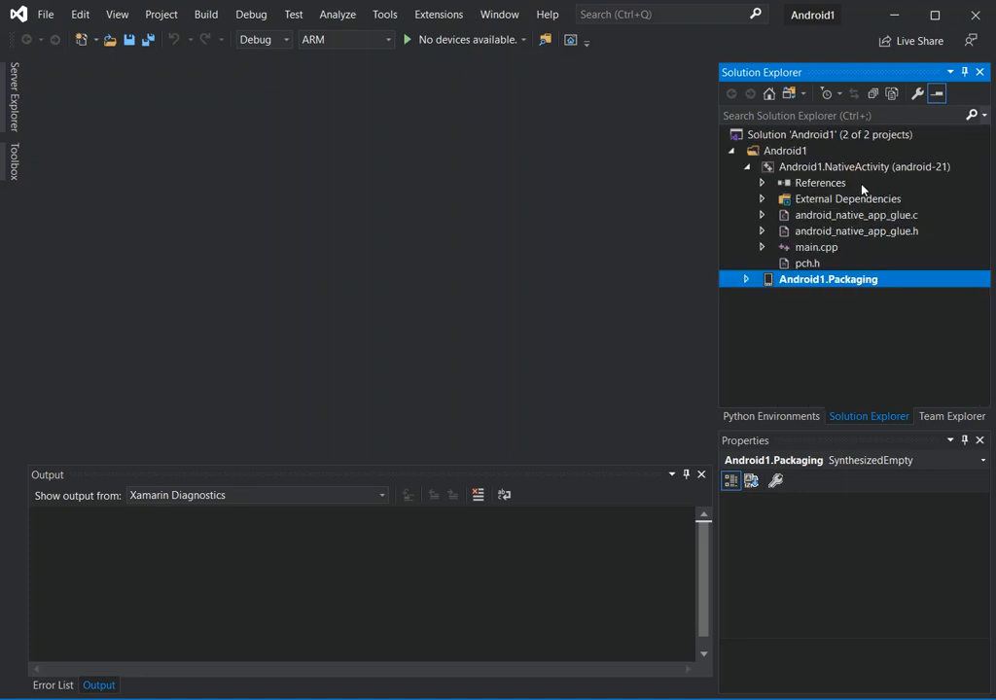
{"action": "left_click", "coordinate": [856, 215]}
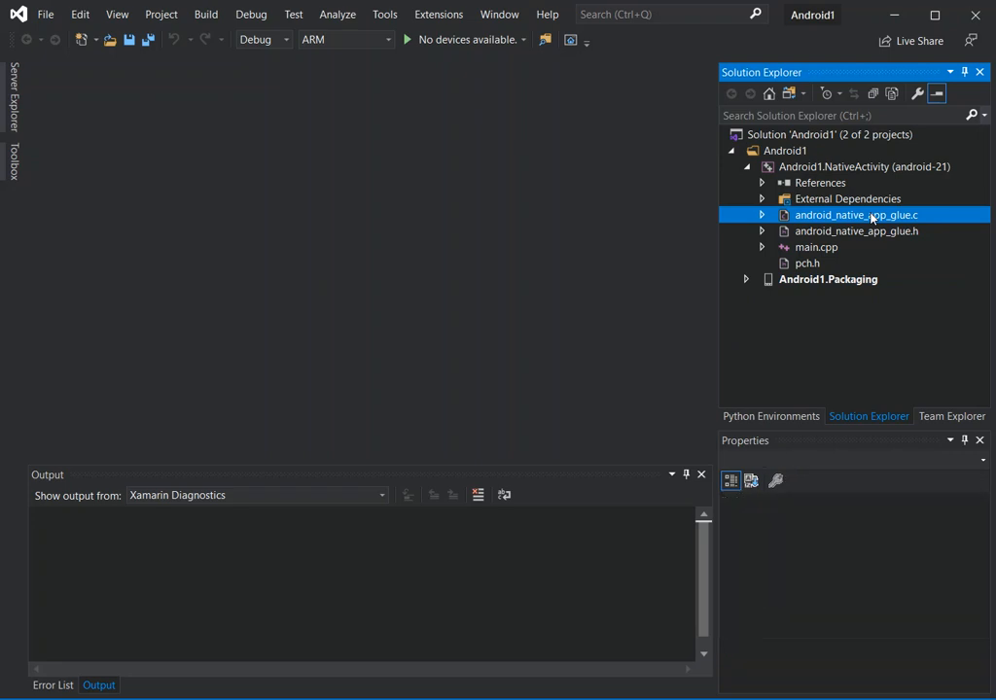
- Open android_native_app_glue.c, scroll through its code, then open main.cpp
{"action": "double_click", "coordinate": [858, 215]}
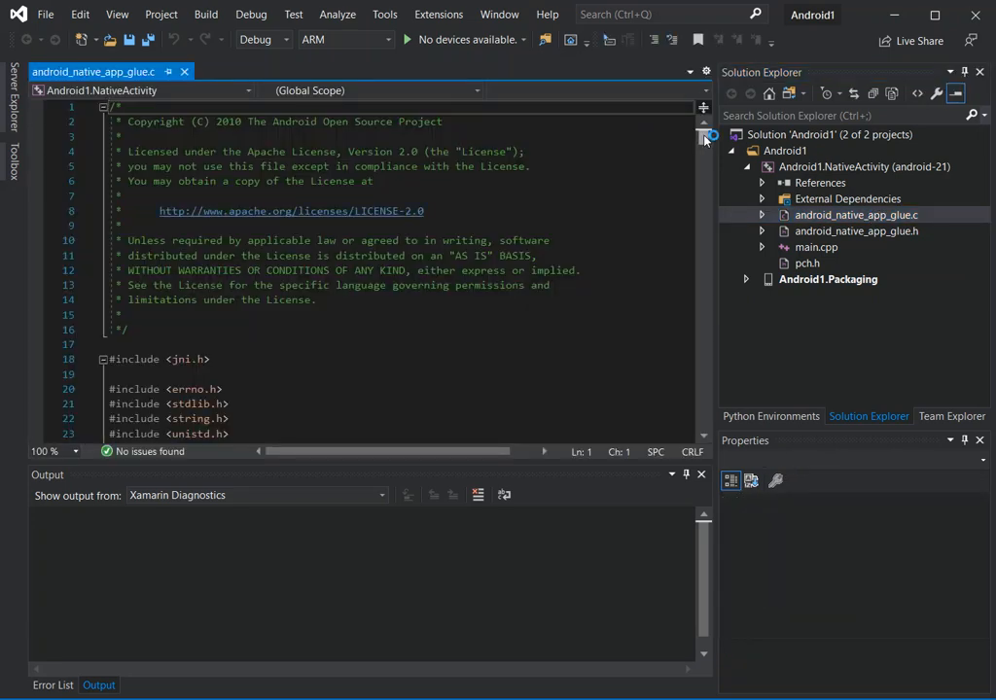
{"action": "scroll", "scroll_direction": "down", "scroll_amount": 3}
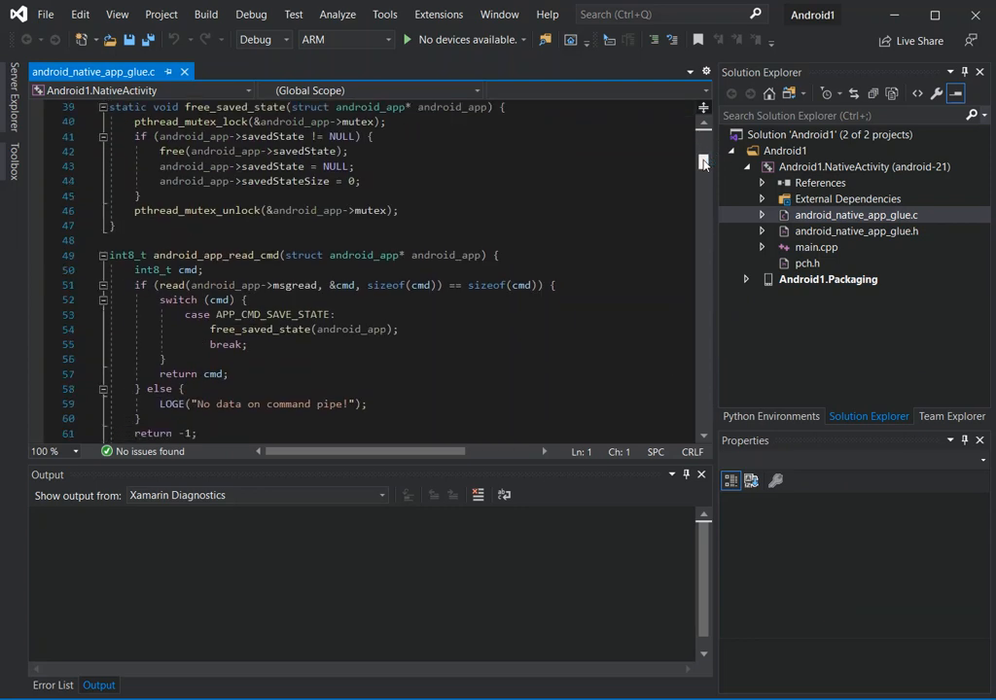
{"action": "scroll", "scroll_direction": "down", "scroll_amount": 3}
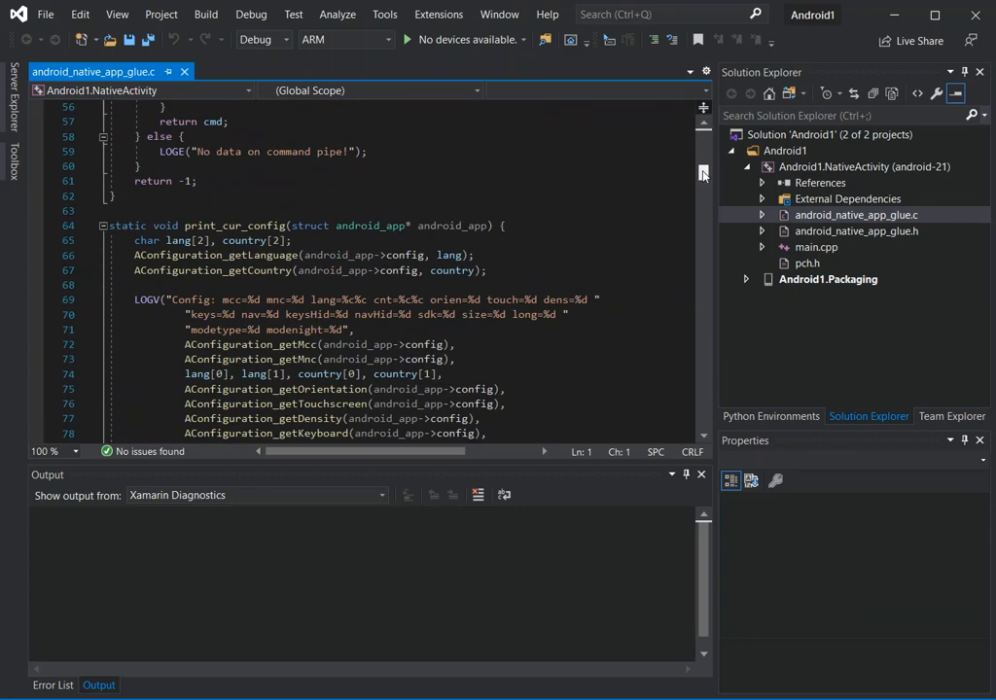
{"action": "scroll", "scroll_direction": "down", "scroll_amount": 3}
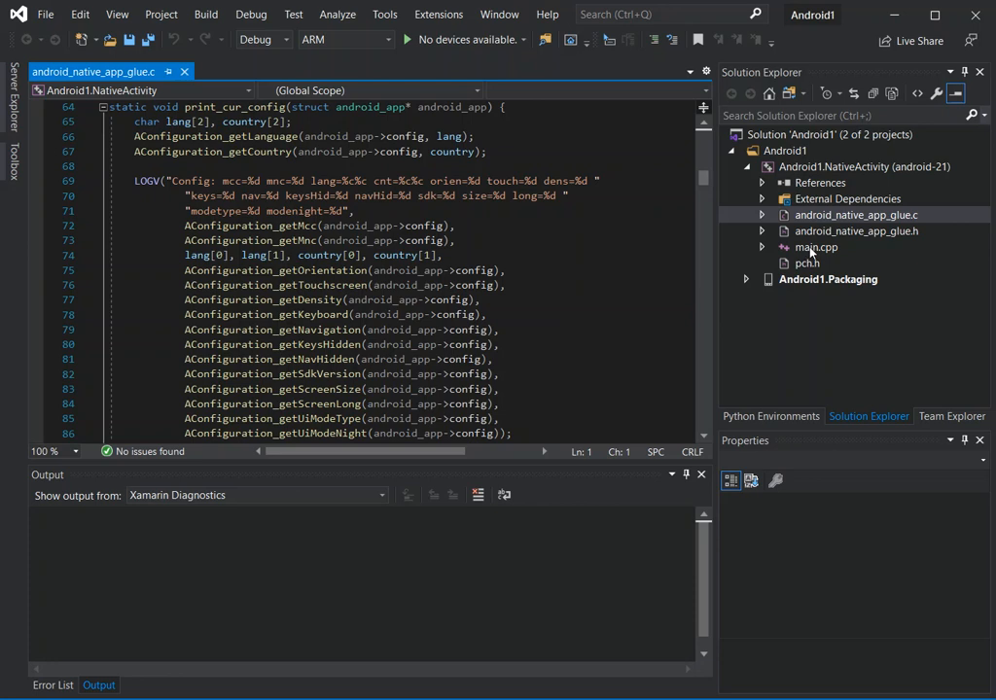
{"action": "double_click", "coordinate": [817, 247]}
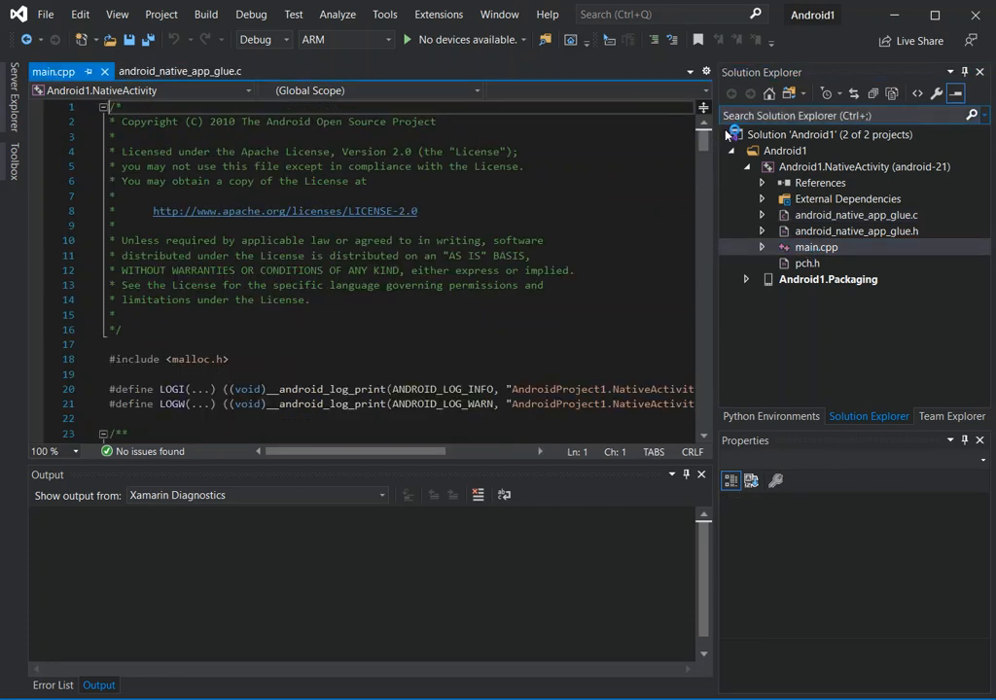
{"action": "scroll", "scroll_direction": "down", "scroll_amount": 3}
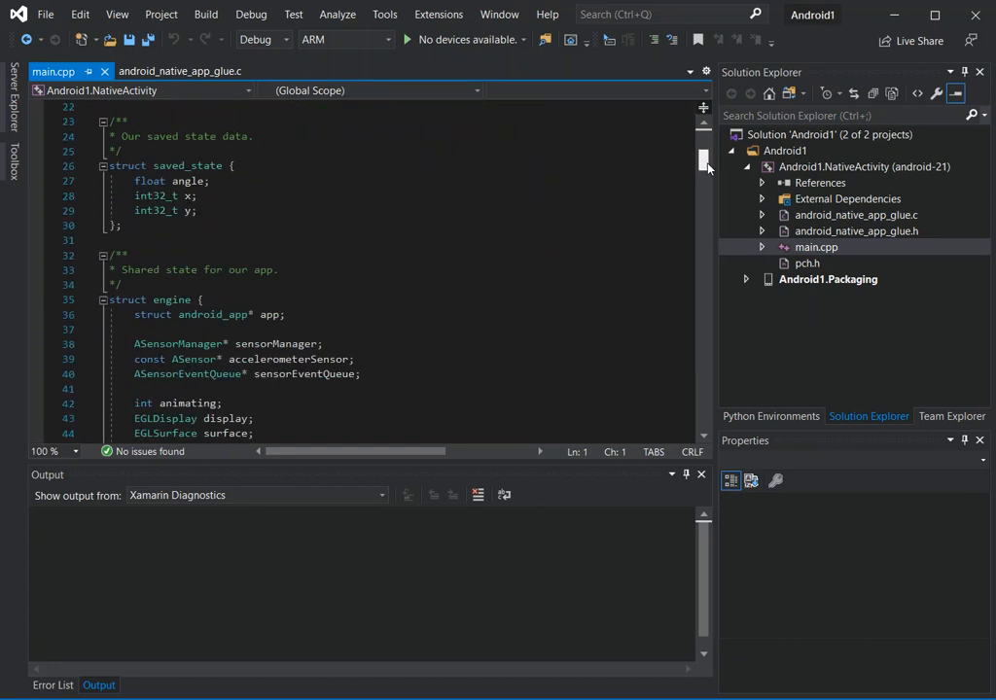
{"action": "scroll", "scroll_direction": "down", "scroll_amount": 3}
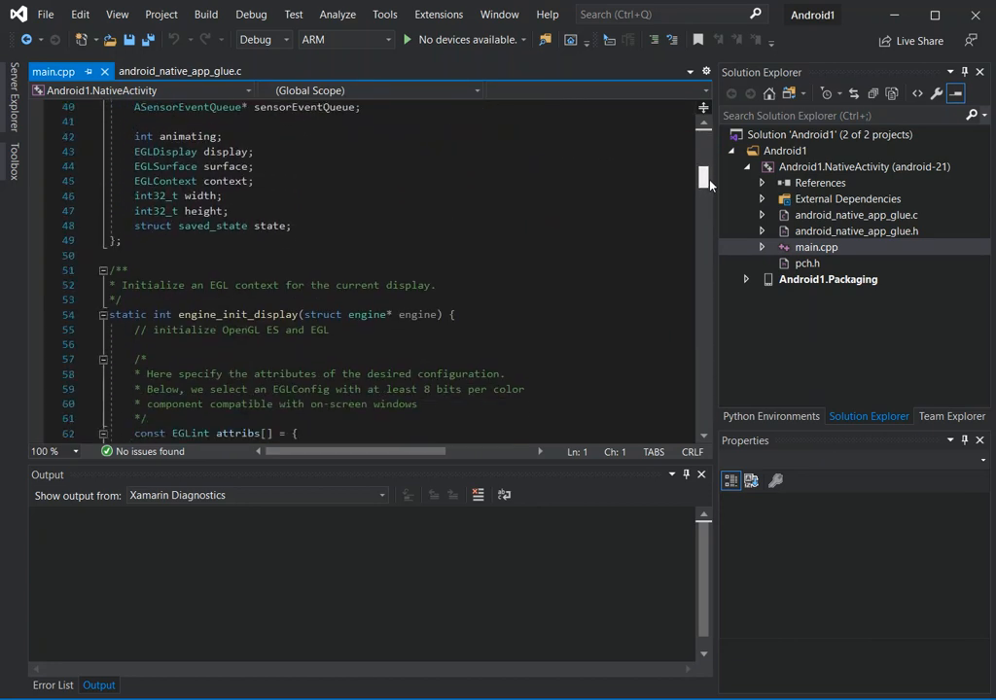
{"action": "scroll", "scroll_direction": "down", "scroll_amount": 3}
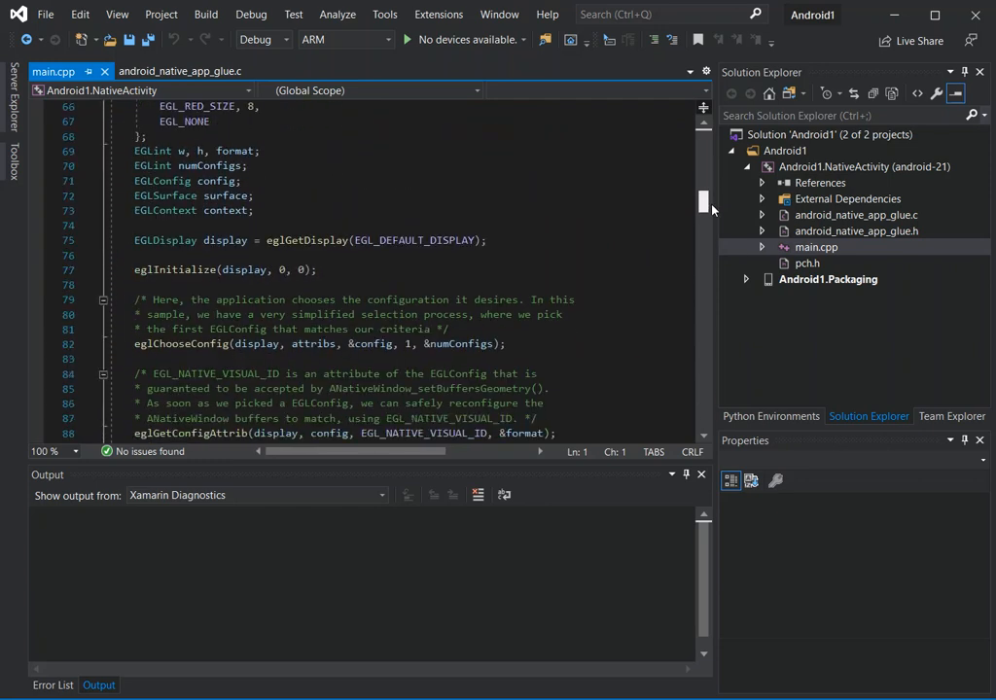
{"action": "scroll", "scroll_direction": "down", "scroll_amount": 3}
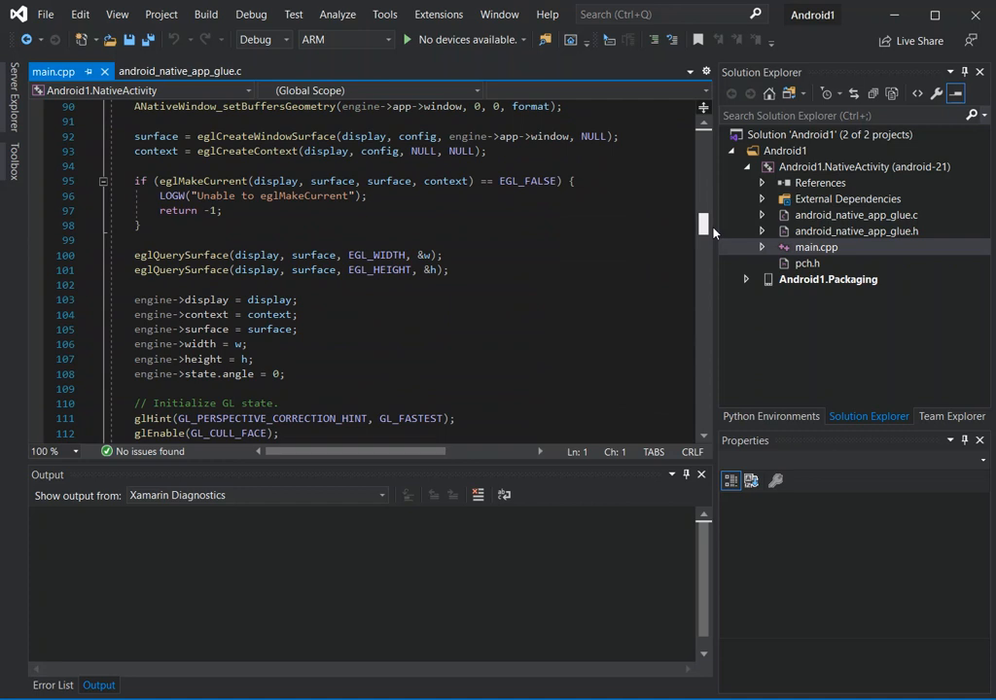
{"action": "scroll", "scroll_direction": "down", "scroll_amount": 3}
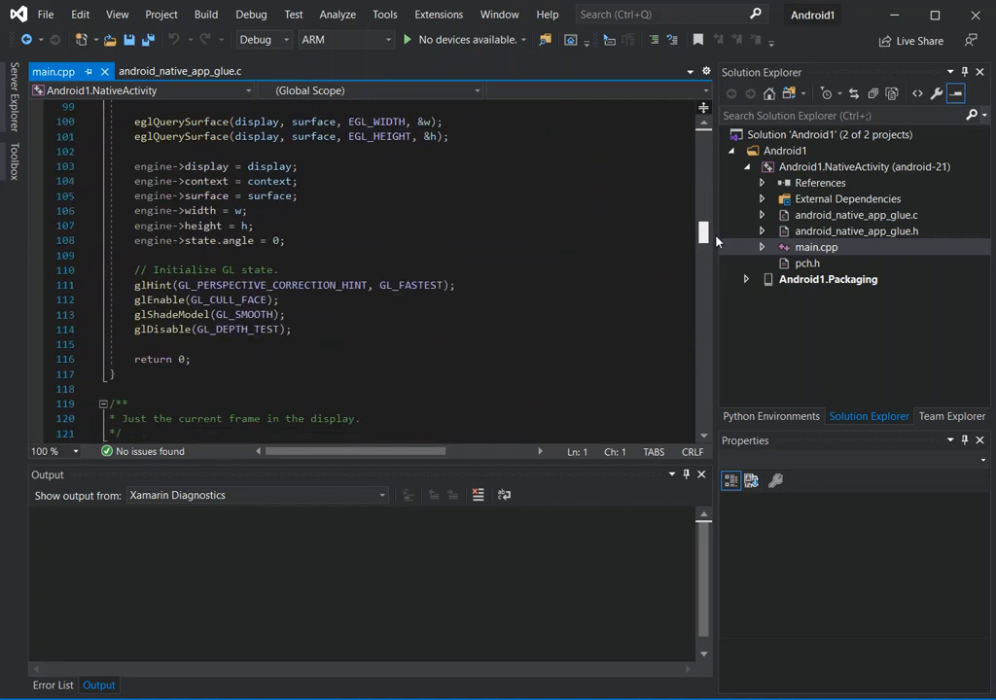
{"action": "scroll", "scroll_direction": "down", "scroll_amount": 3}
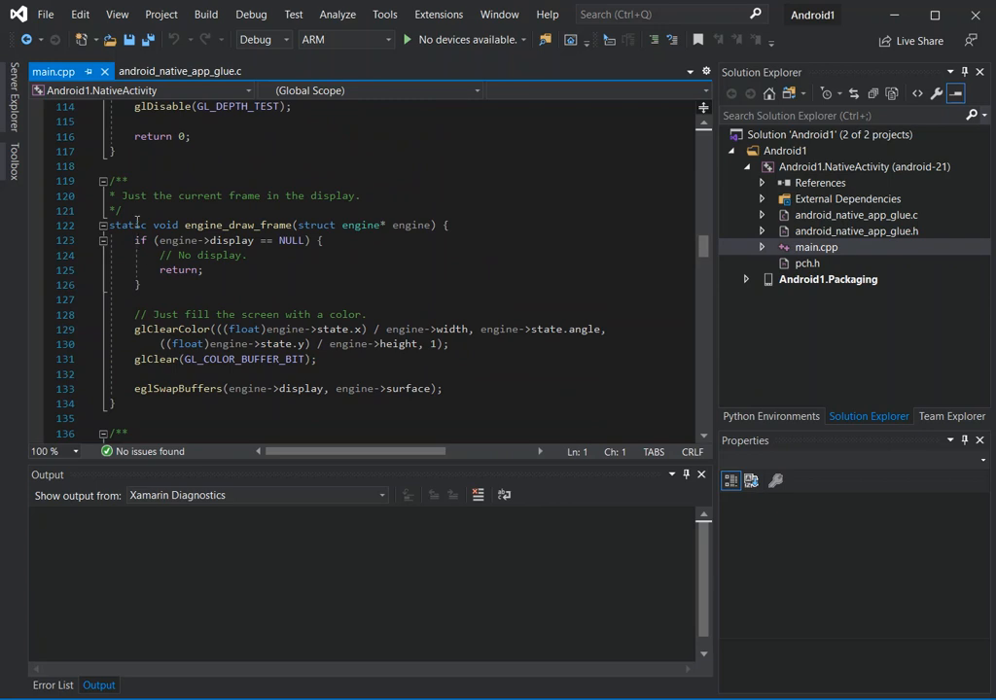
{"action": "mouse_move", "coordinate": [275, 195]}
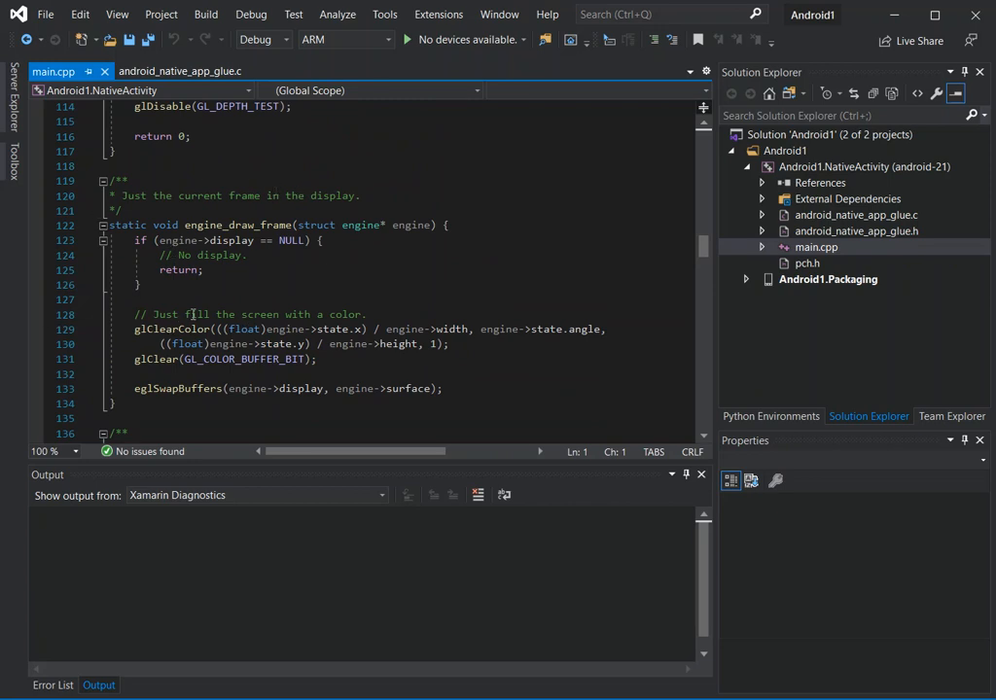
{"action": "mouse_move", "coordinate": [514, 279]}
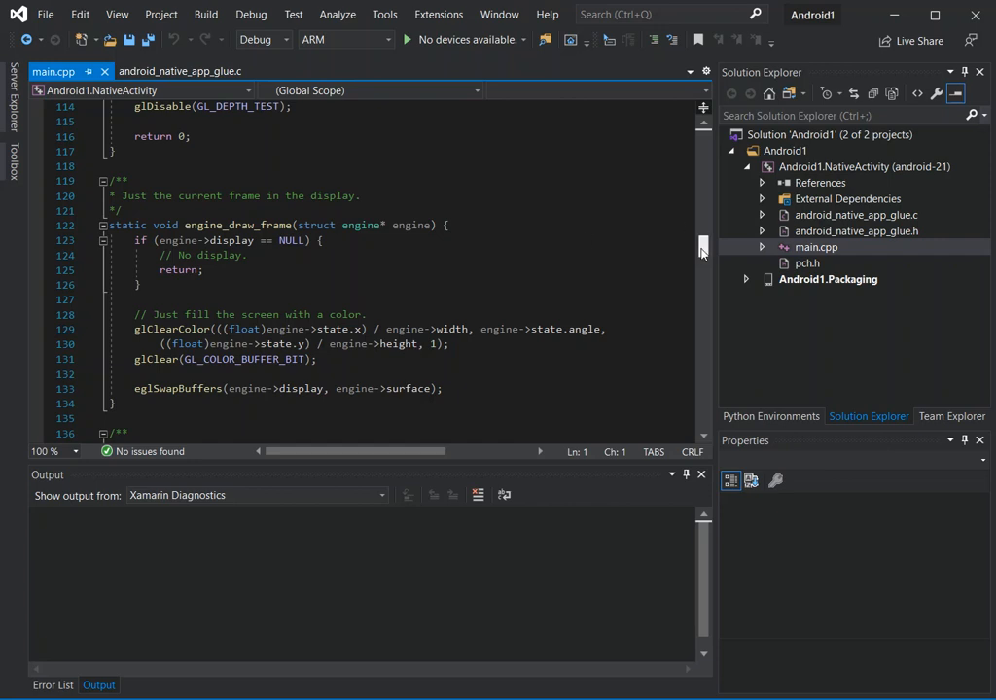
{"action": "scroll", "scroll_direction": "down", "scroll_amount": 3}
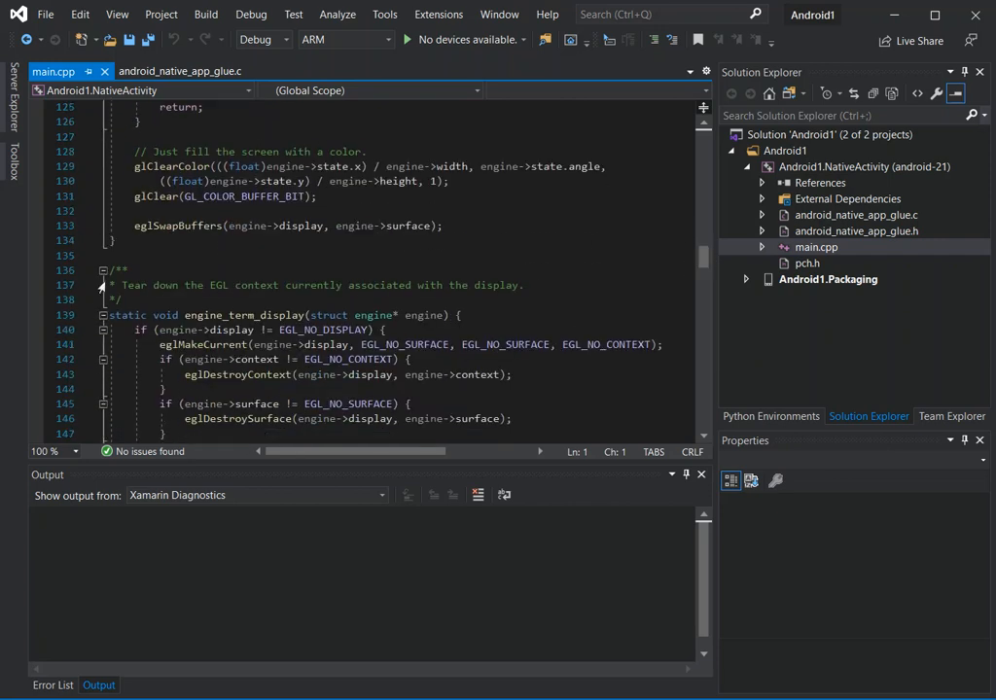
{"action": "mouse_move", "coordinate": [340, 302]}
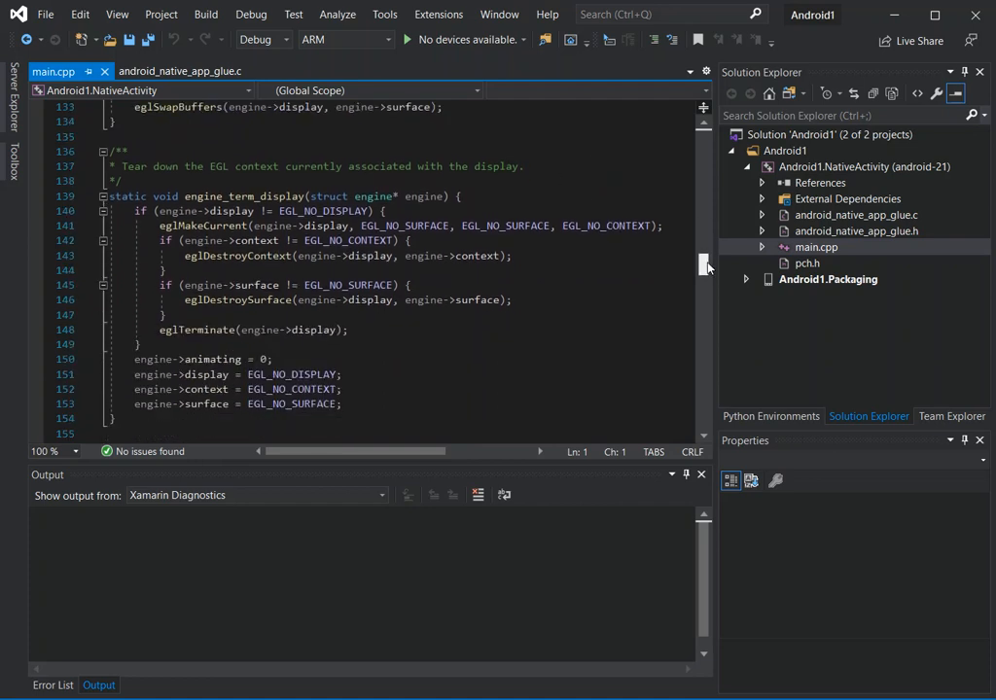
{"action": "scroll", "scroll_direction": "down", "scroll_amount": 3}
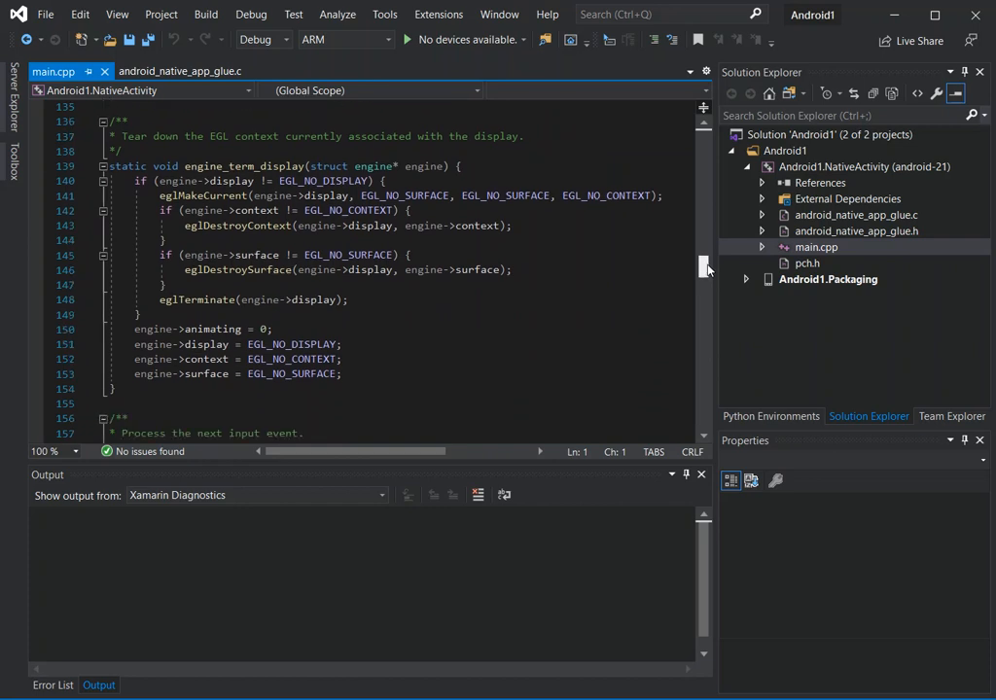
{"action": "scroll", "scroll_direction": "down", "scroll_amount": 3}
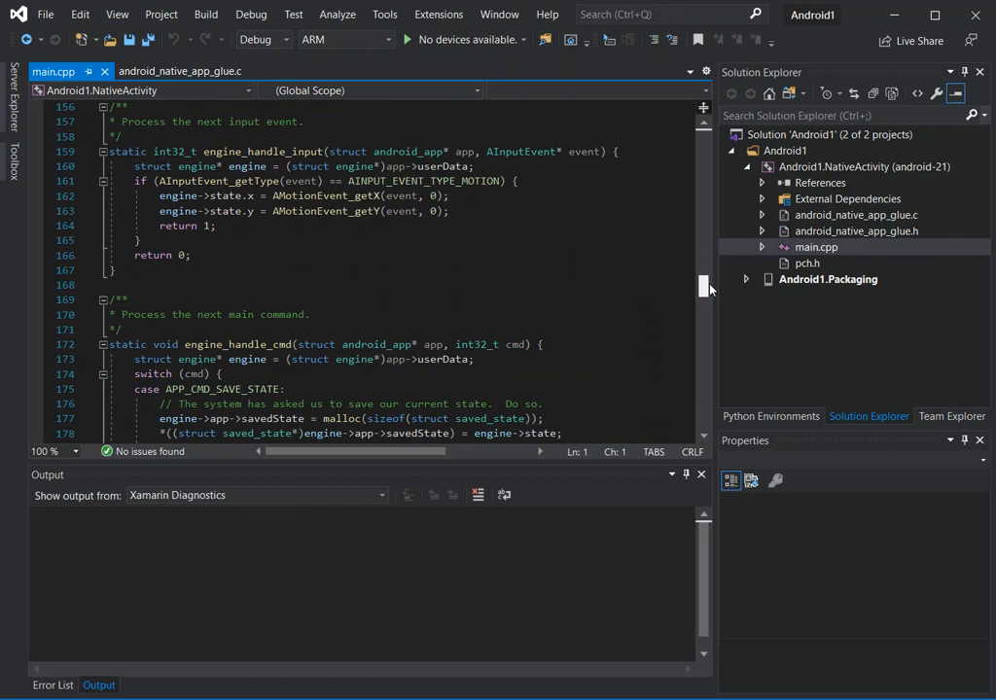
{"action": "scroll", "scroll_direction": "down", "scroll_amount": 3}
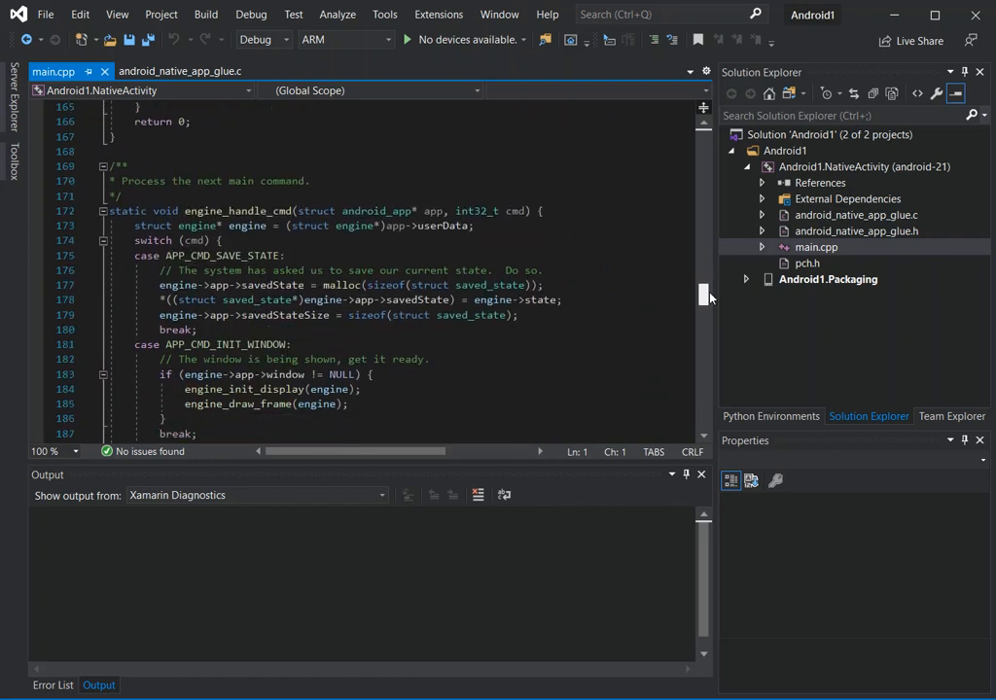
{"action": "scroll", "scroll_direction": "down", "scroll_amount": 3}
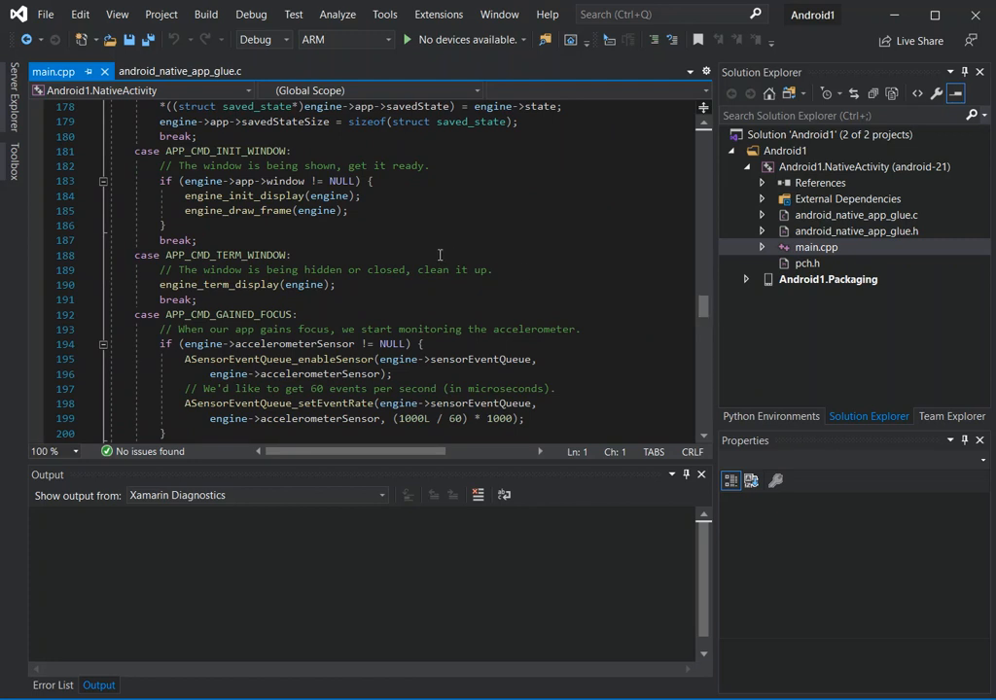
{"action": "mouse_move", "coordinate": [639, 272]}
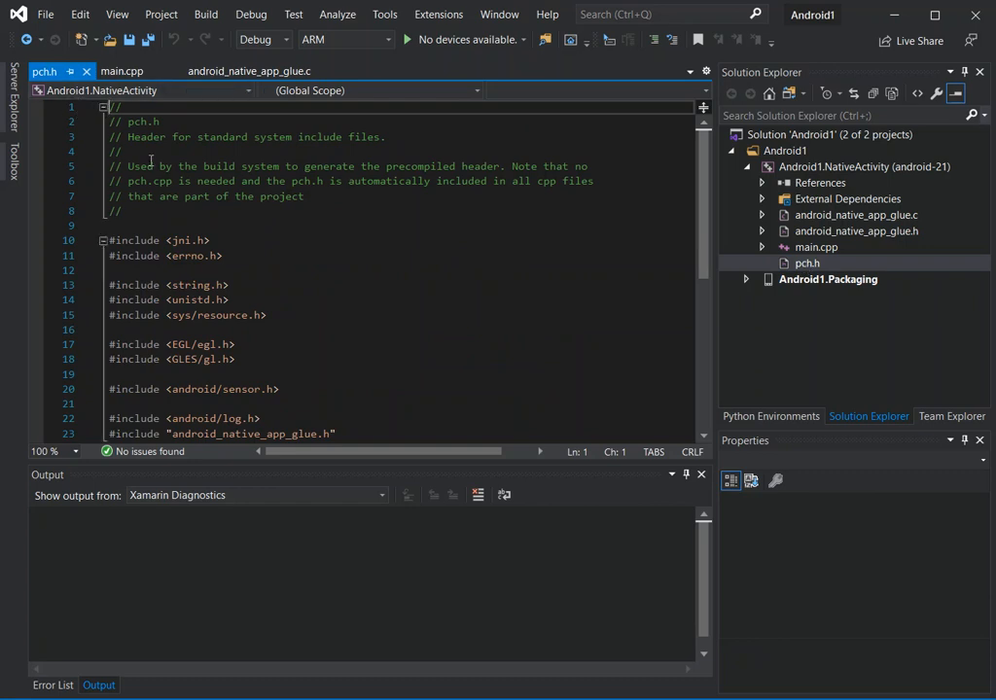
{"action": "mouse_move", "coordinate": [433, 224]}
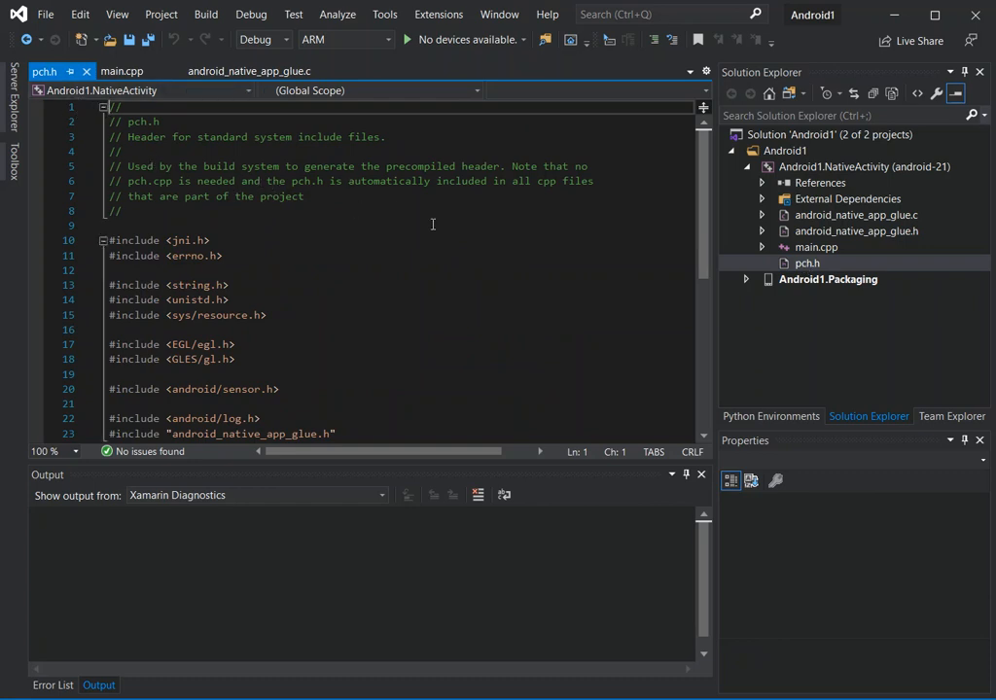
{"action": "mouse_move", "coordinate": [435, 228]}
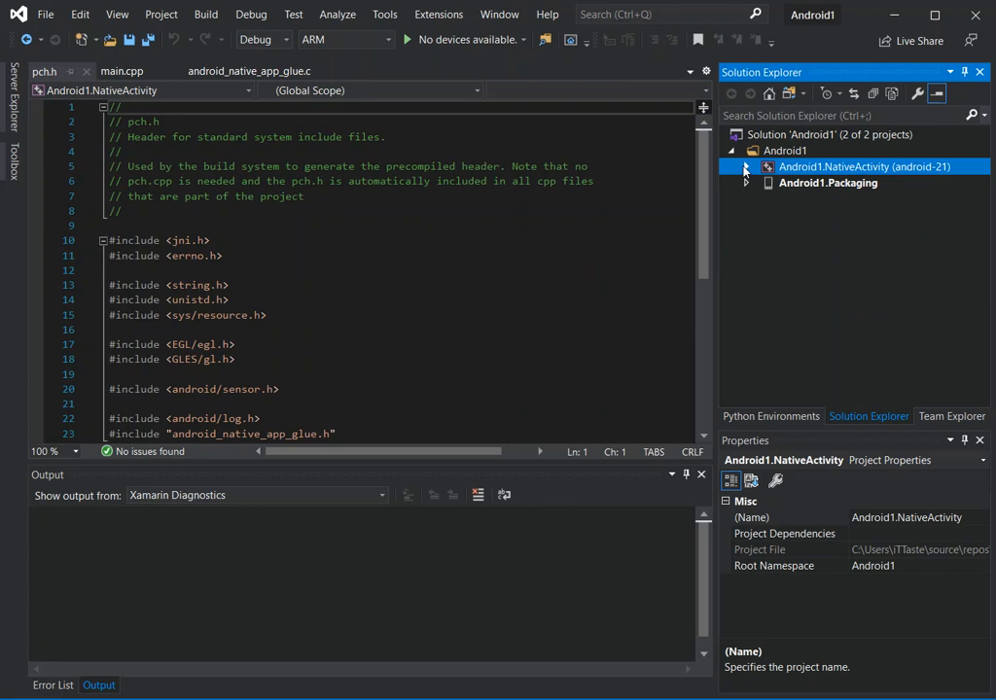
- Collapse the Android1.NativeActivity node in Solution Explorer
{"action": "left_click", "coordinate": [746, 166]}
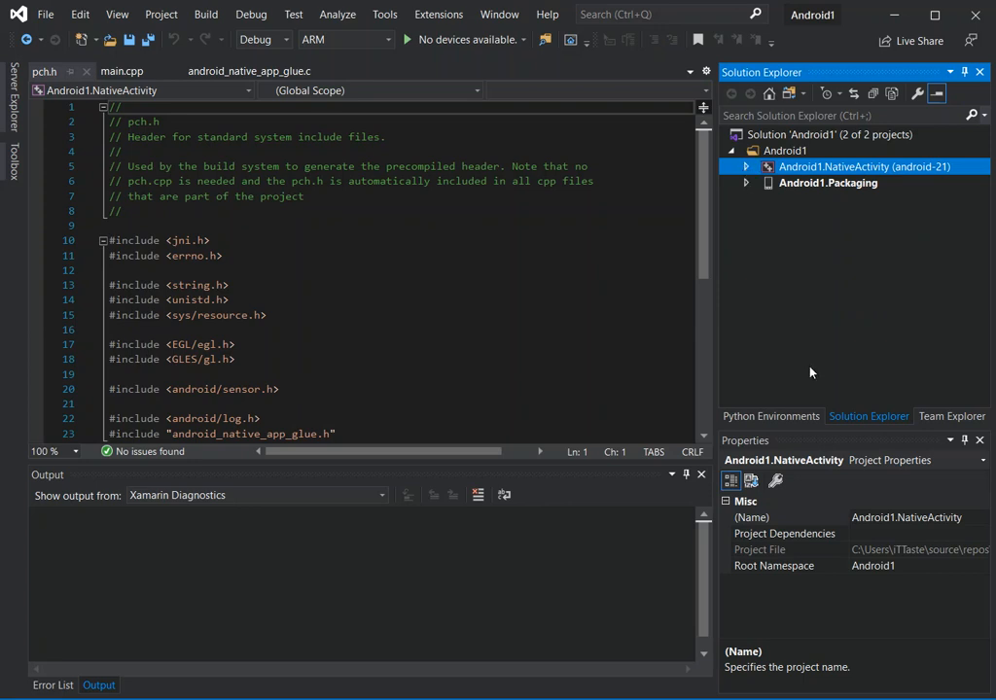
{"action": "mouse_move", "coordinate": [915, 627]}
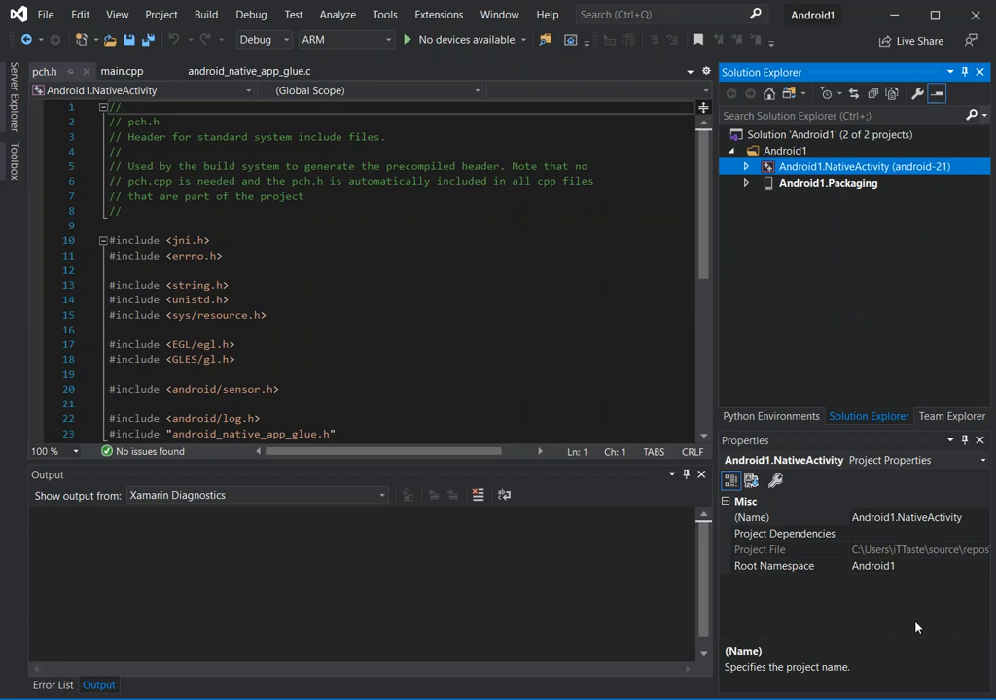
{"action": "mouse_move", "coordinate": [831, 618]}
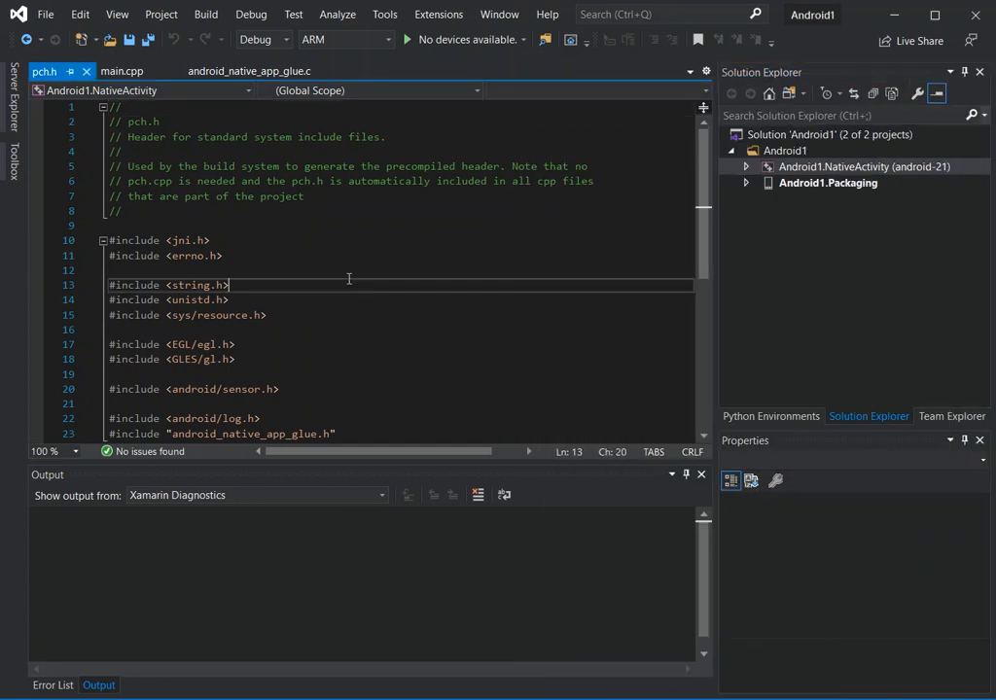
- Switch the solution platform from ARM to x86 and dismiss the Packaging warning
{"action": "left_click", "coordinate": [388, 39]}
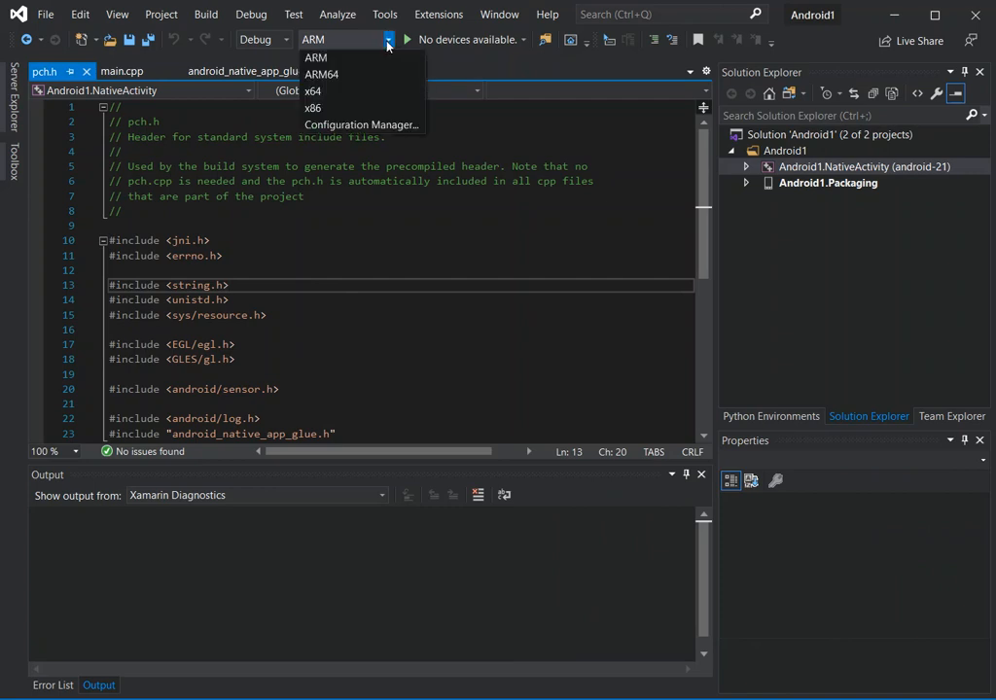
{"action": "mouse_move", "coordinate": [313, 107]}
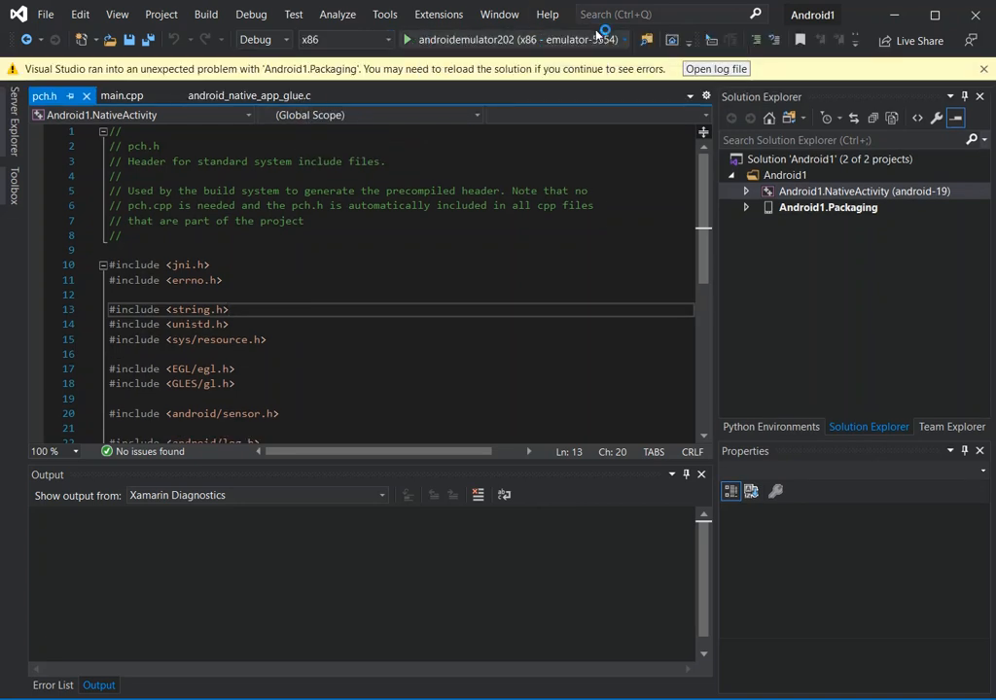
{"action": "mouse_move", "coordinate": [598, 39]}
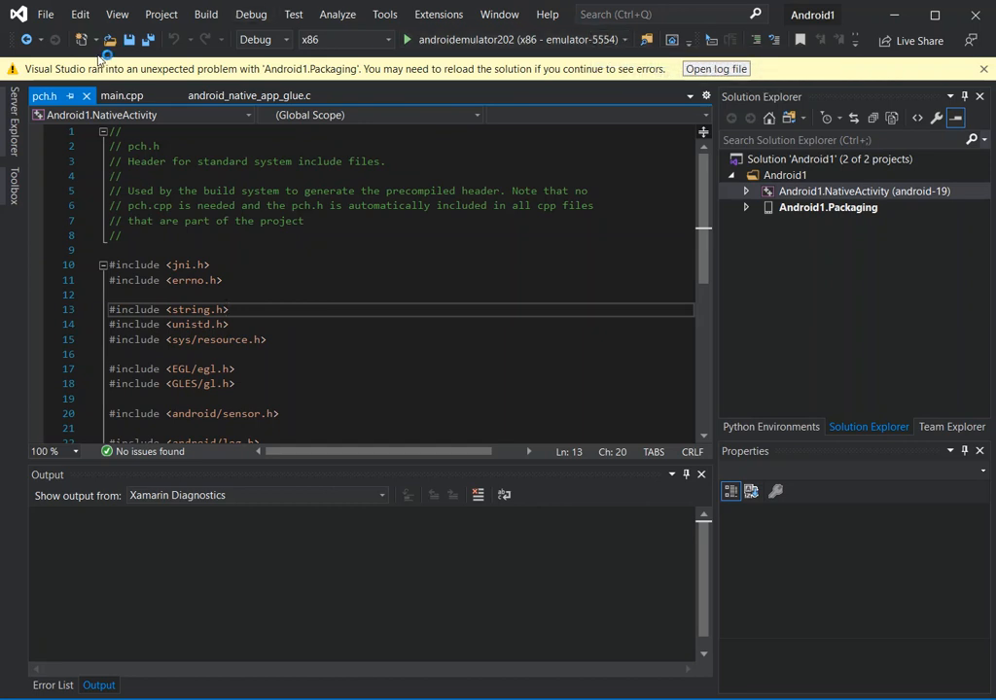
{"action": "mouse_move", "coordinate": [203, 78]}
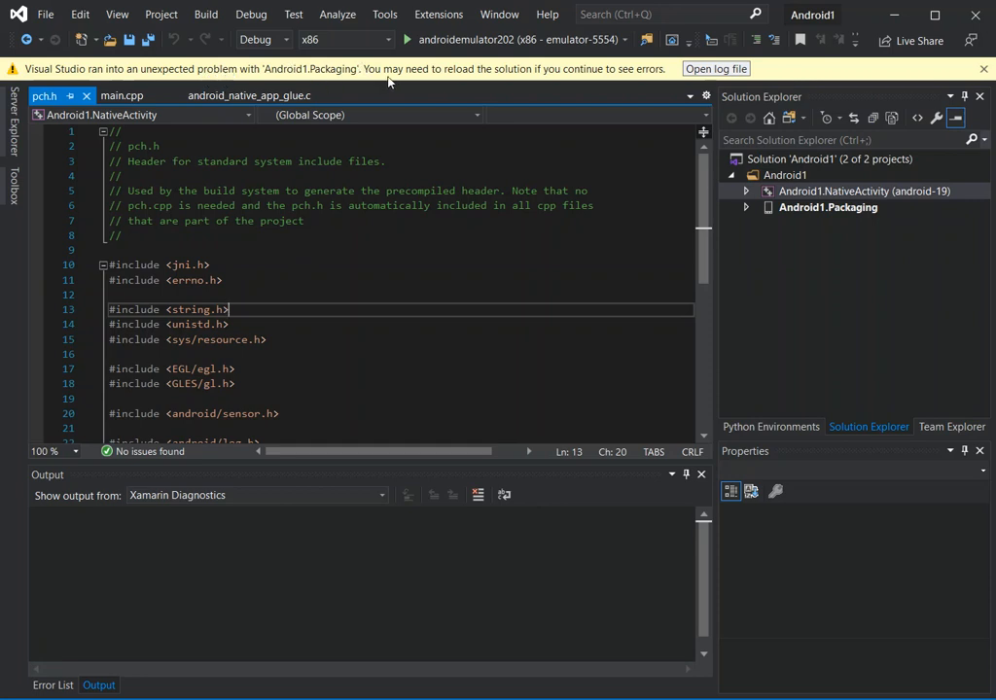
{"action": "mouse_move", "coordinate": [401, 77]}
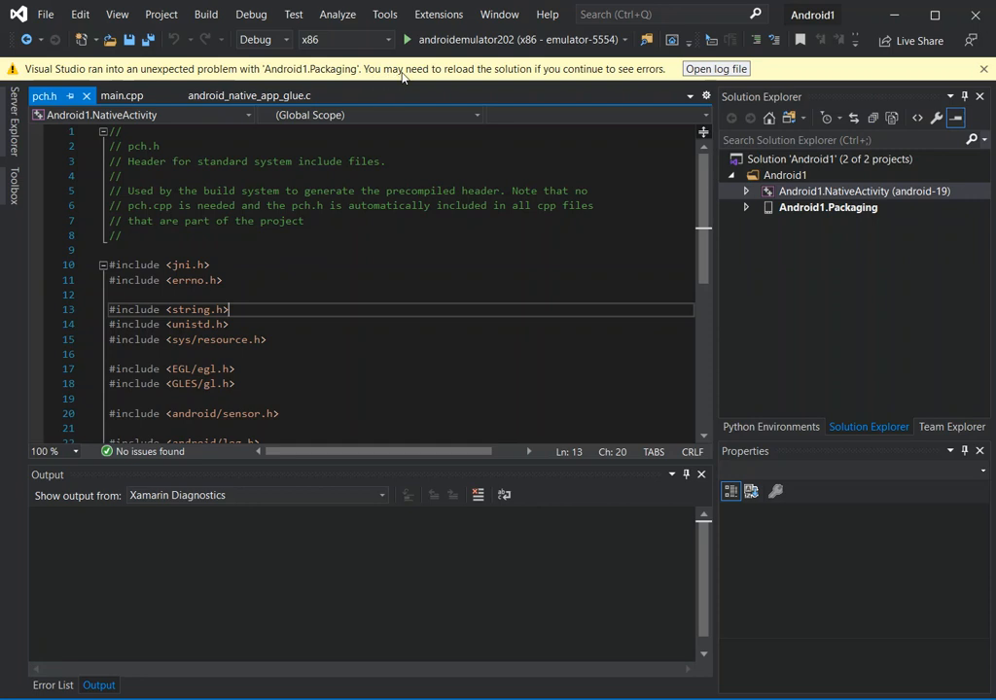
{"action": "mouse_move", "coordinate": [577, 81]}
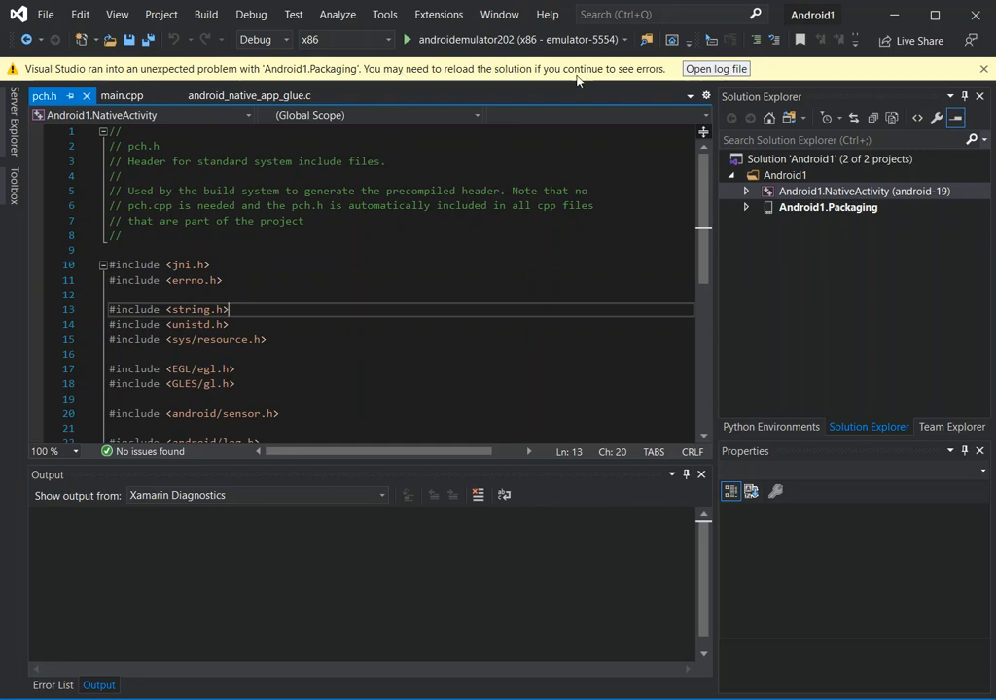
{"action": "left_click", "coordinate": [982, 68]}
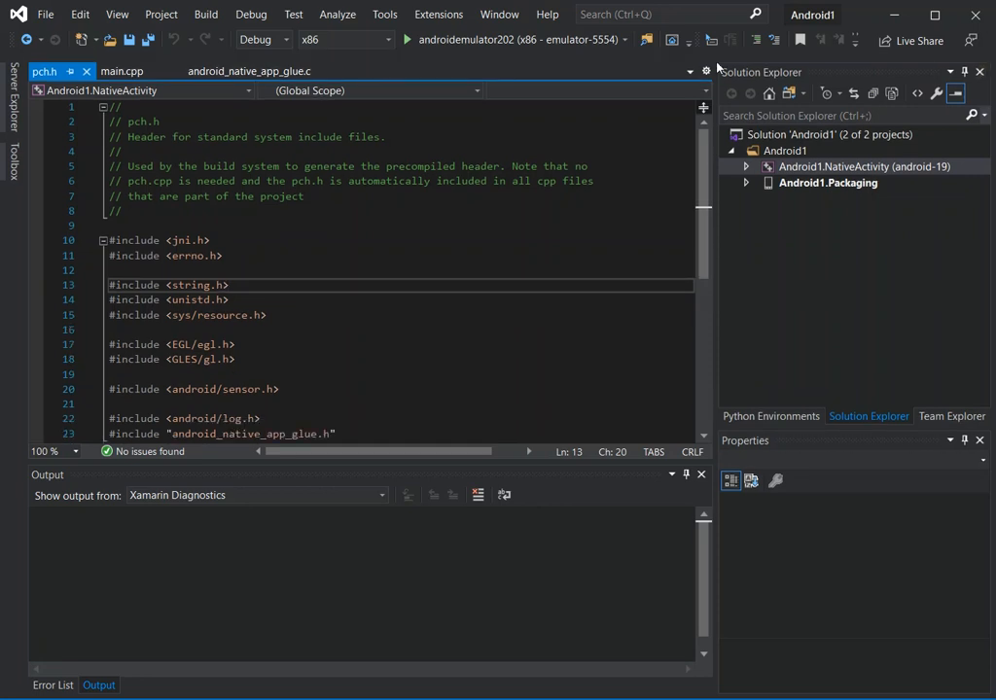
{"action": "mouse_move", "coordinate": [506, 40]}
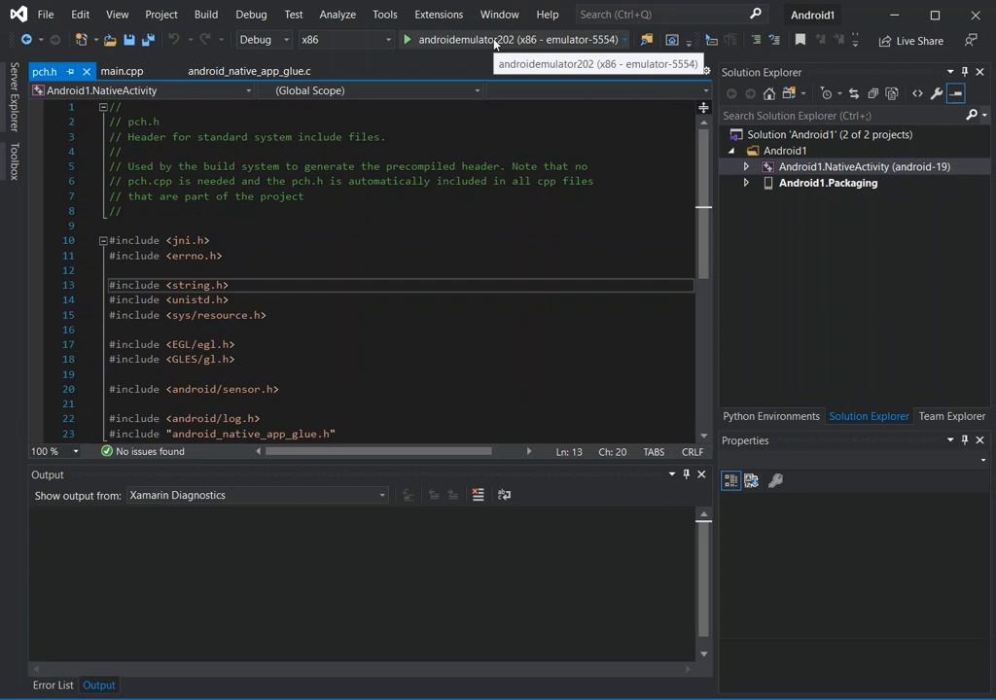
- Build, deploy and debug Android1 on the androidemulator202 x86 emulator
{"action": "left_click", "coordinate": [407, 40]}
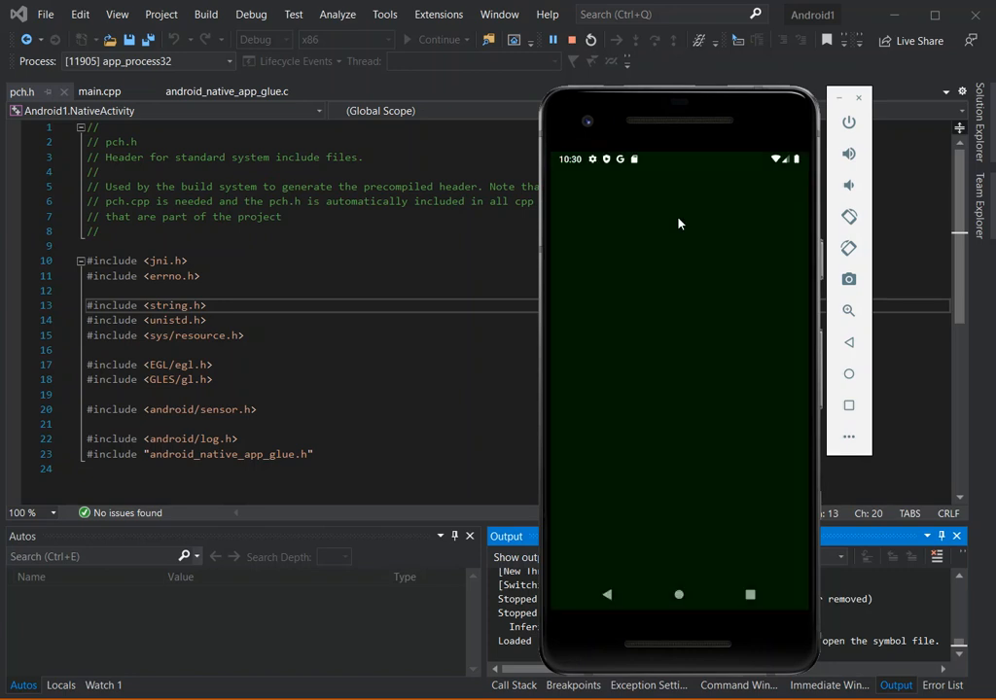
{"action": "mouse_move", "coordinate": [745, 301]}
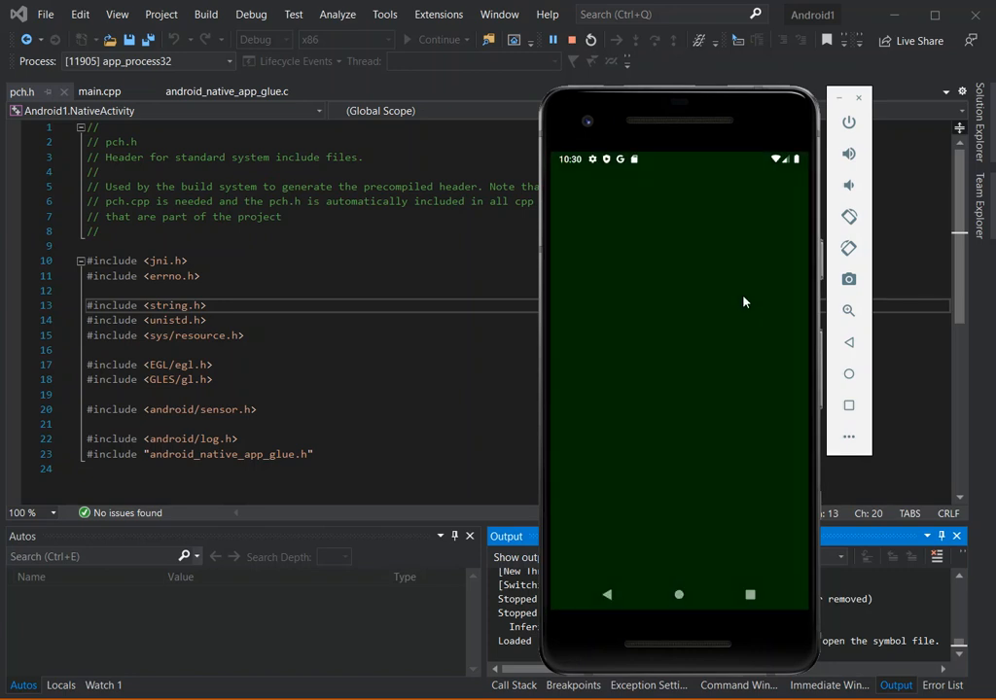